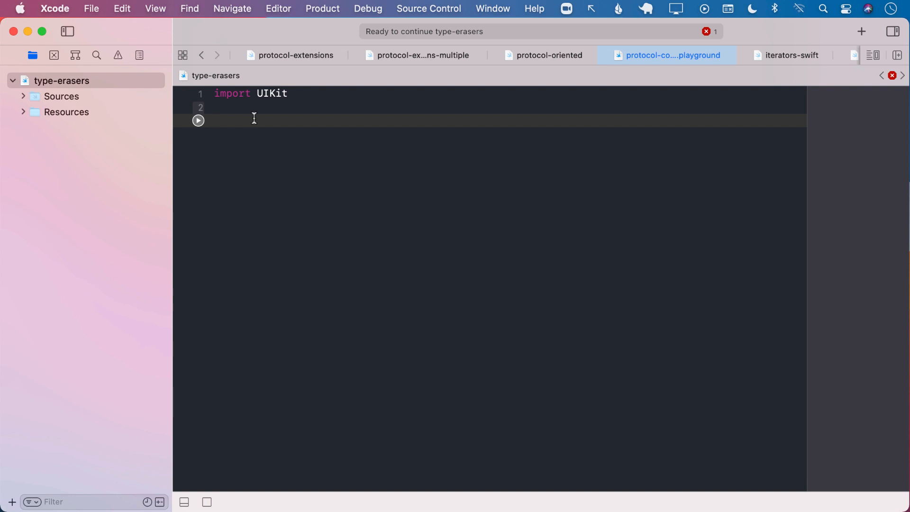
Declare protocol ConfigurableCell with an associatedtype Model, correcting a mistyped name along the way
{"action": "type", "text": "protocol C"}
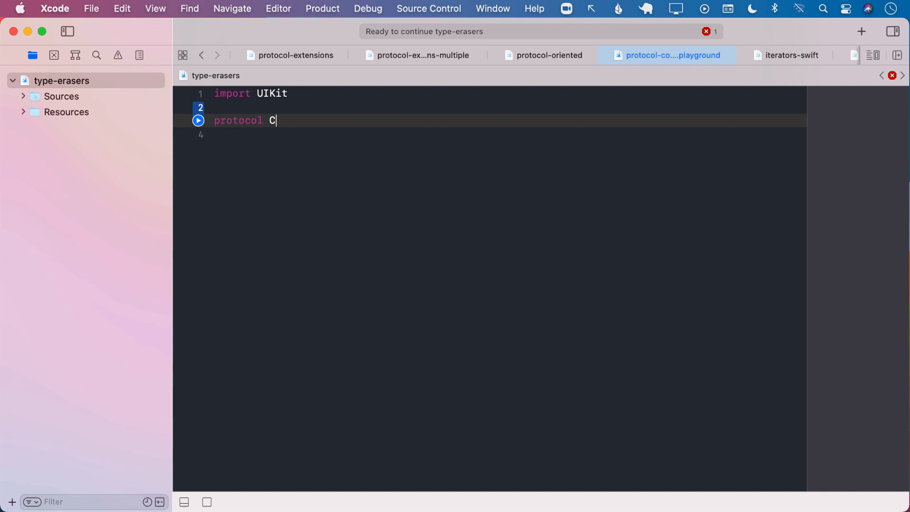
{"action": "type", "text": "on"}
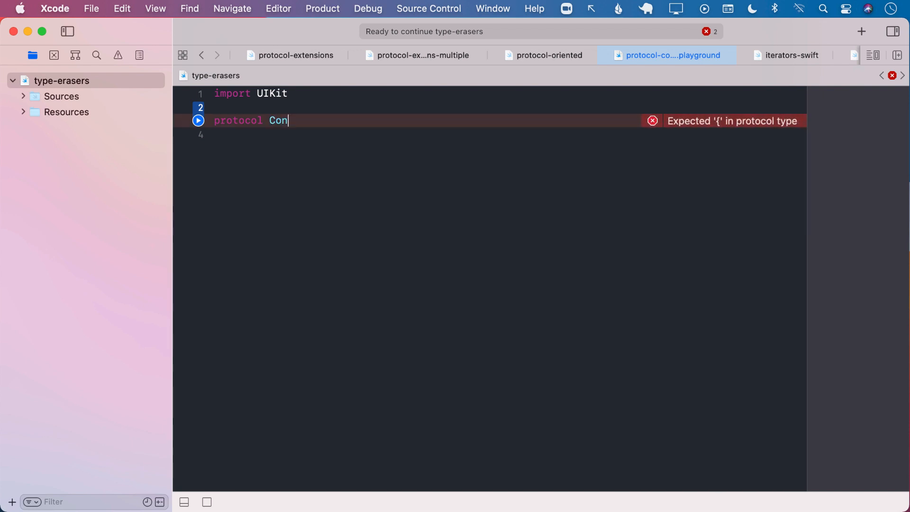
{"action": "type", "text": "gi"}
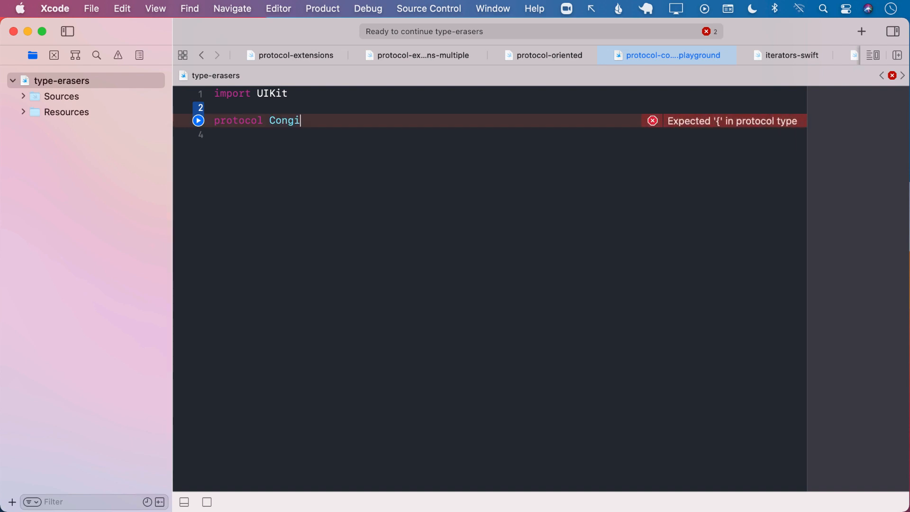
{"action": "key", "text": "Backspace"}
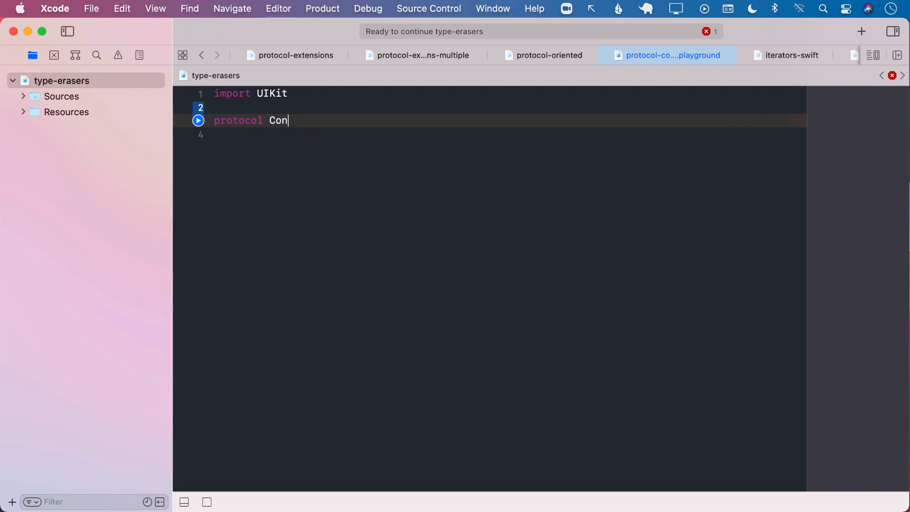
{"action": "type", "text": "figurableCe"}
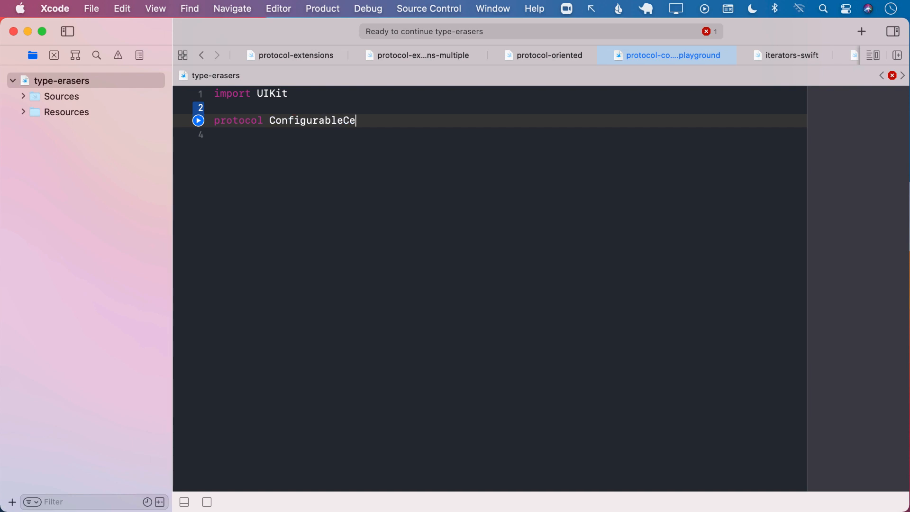
{"action": "type", "text": "ll {"}
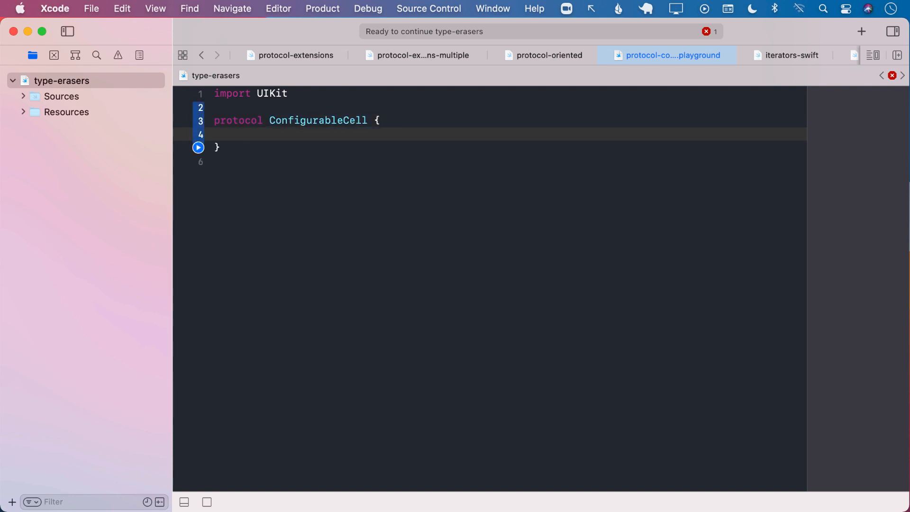
{"action": "type", "text": "associatedtype"}
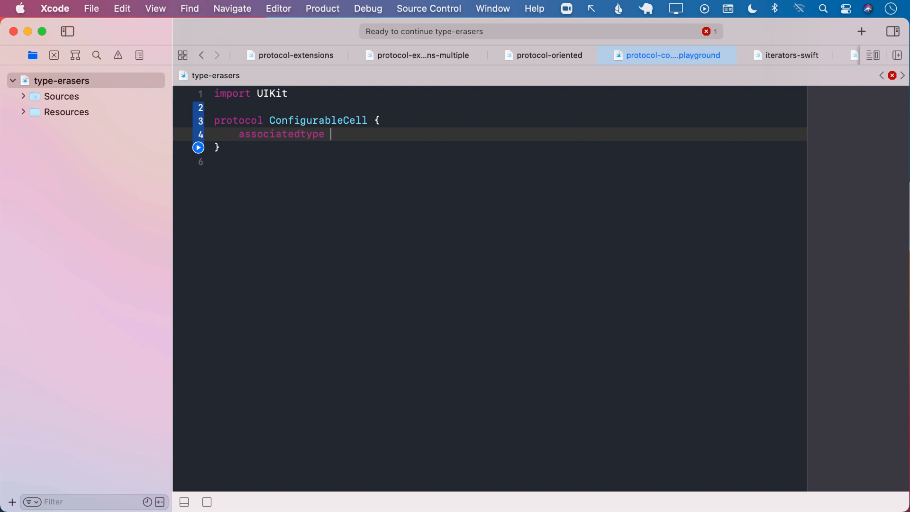
{"action": "type", "text": "Model"}
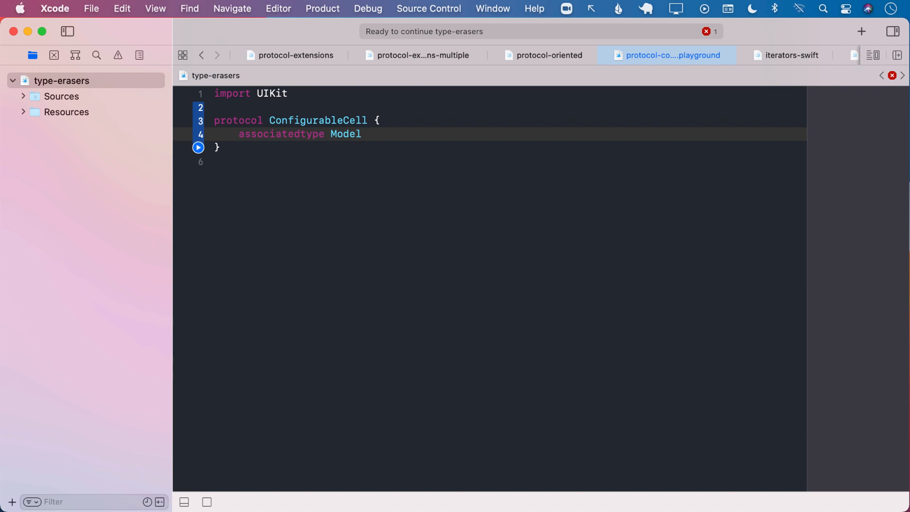
Add the requirement func configure(_ model: Model) to the protocol
{"action": "type", "text": "func"}
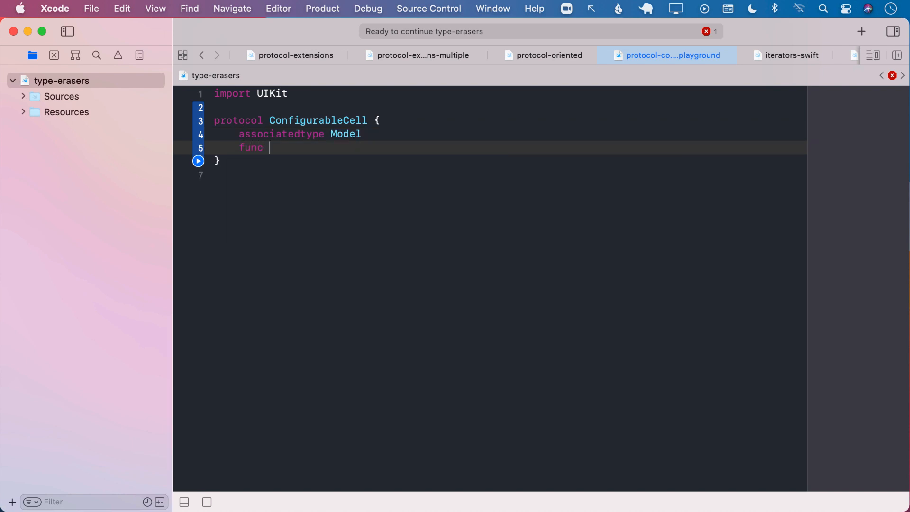
{"action": "type", "text": "con"}
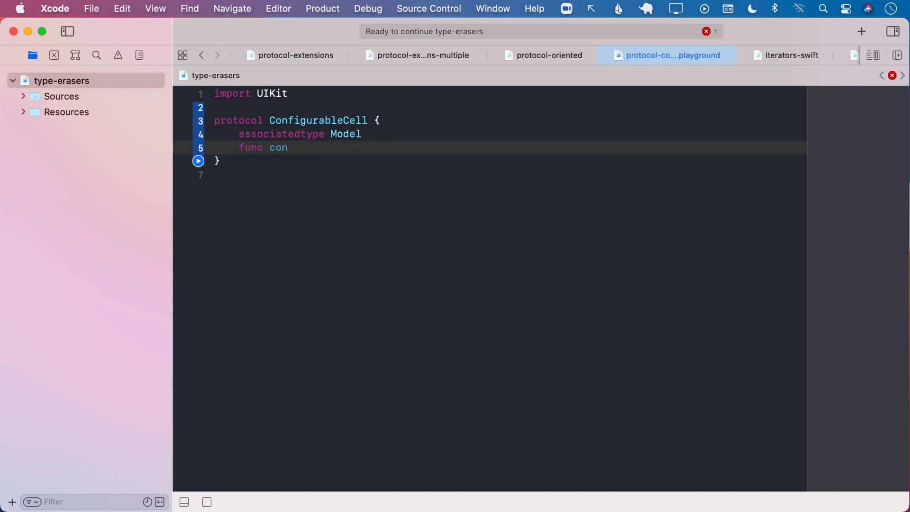
{"action": "type", "text": "figure("}
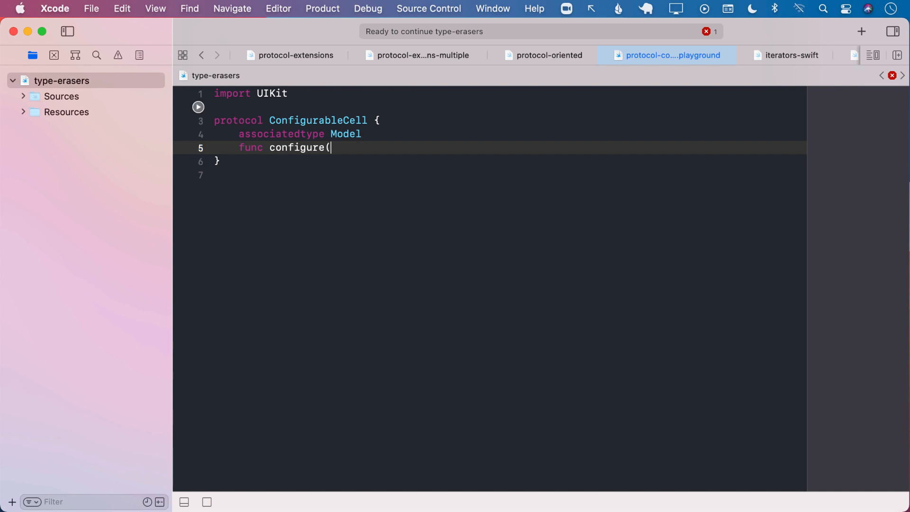
{"action": "type", "text": "_ m)"}
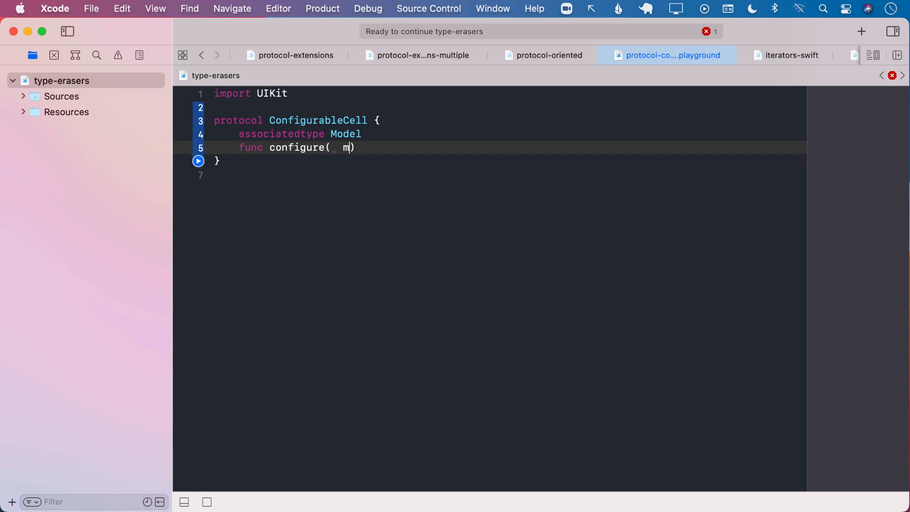
{"action": "type", "text": "odel: Model"}
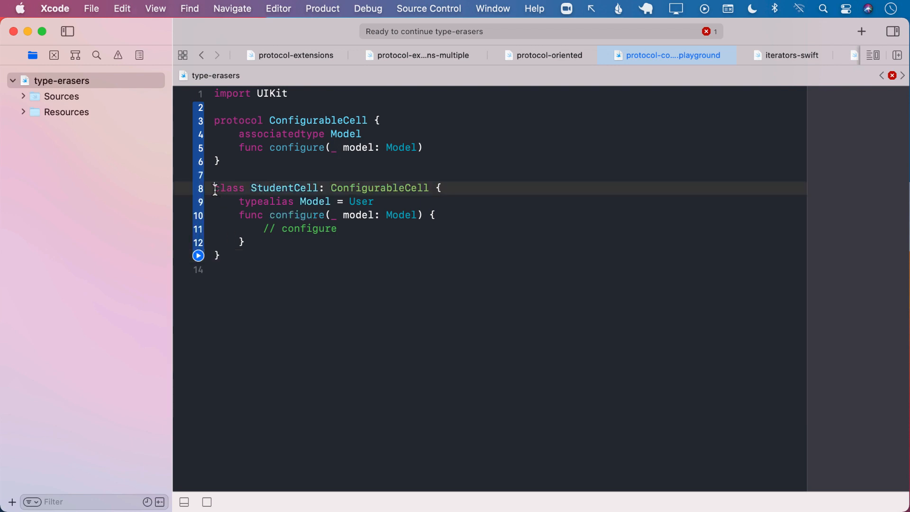
Insert struct User { let name: String } above StudentCell as its model type
{"action": "double_click", "coordinate": [284, 187]}
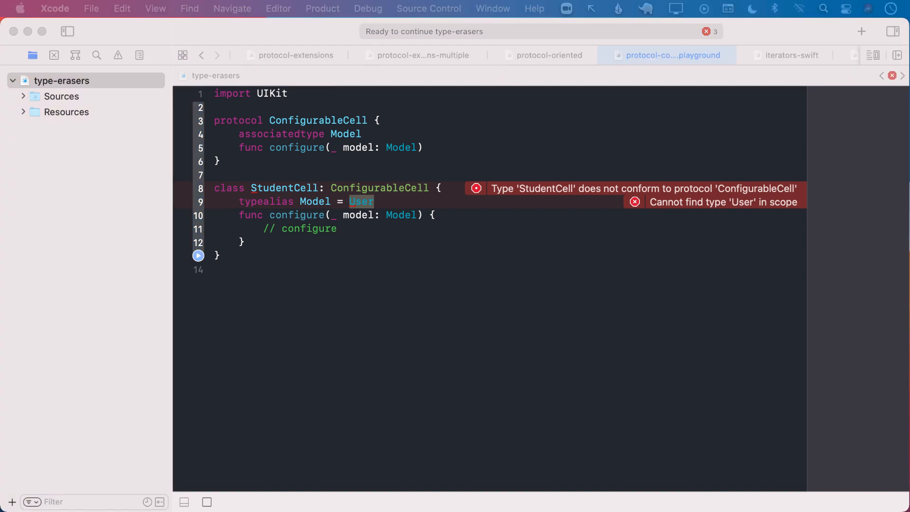
{"action": "mouse_move", "coordinate": [245, 151]}
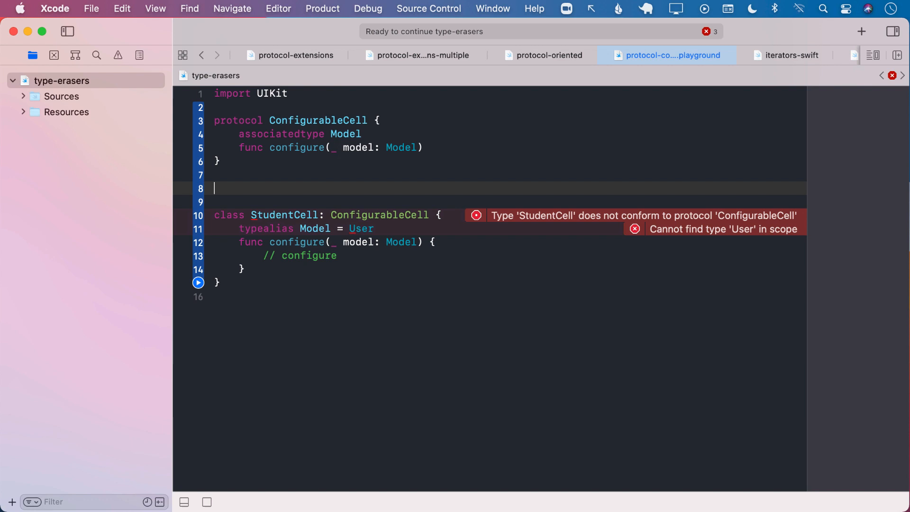
{"action": "type", "text": "struct User {\\n    let name: String\\n}"}
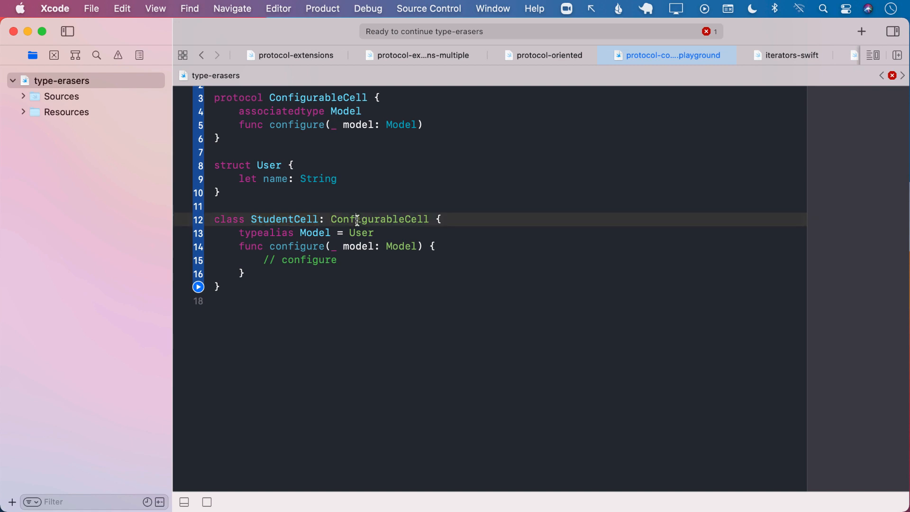
{"action": "double_click", "coordinate": [378, 219]}
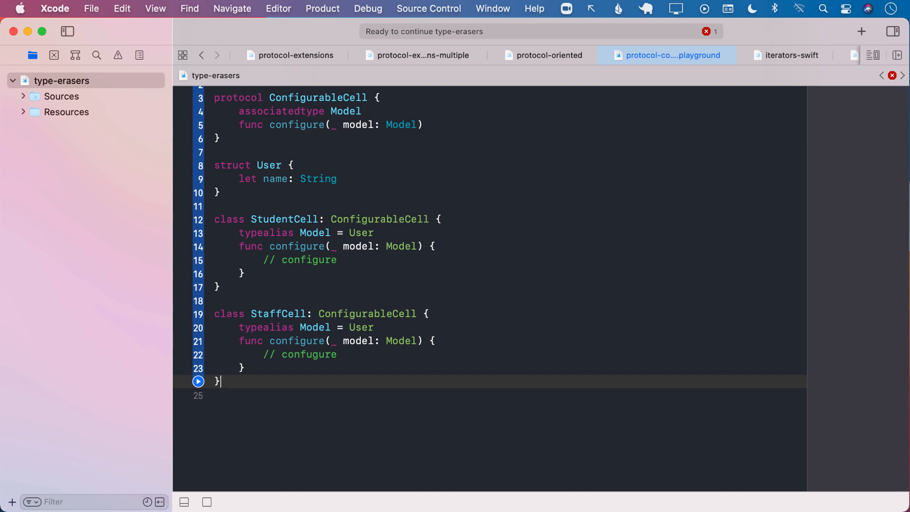
Finish the StaffCell class with an empty configure(_ model:) method and move below it
{"action": "left_click", "coordinate": [304, 314]}
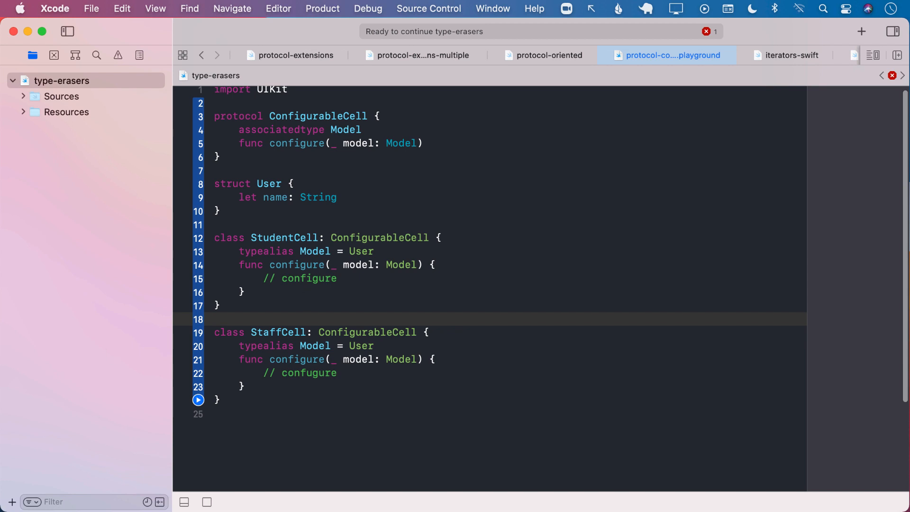
{"action": "mouse_move", "coordinate": [257, 306]}
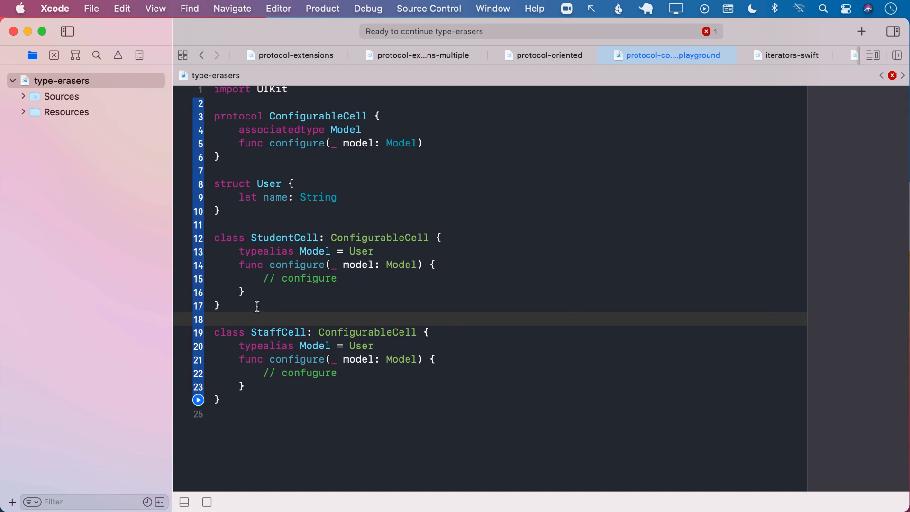
{"action": "scroll", "scroll_direction": "down", "scroll_amount": 3}
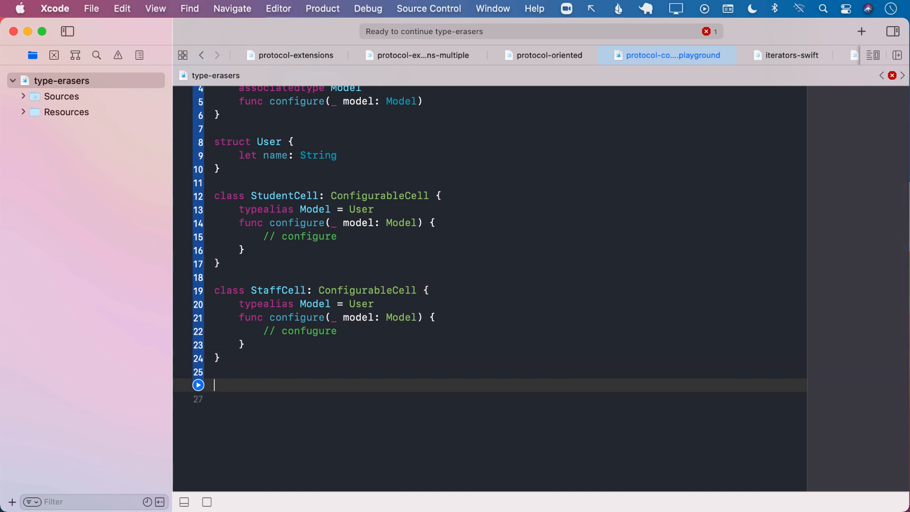
{"action": "type", "text": "let"}
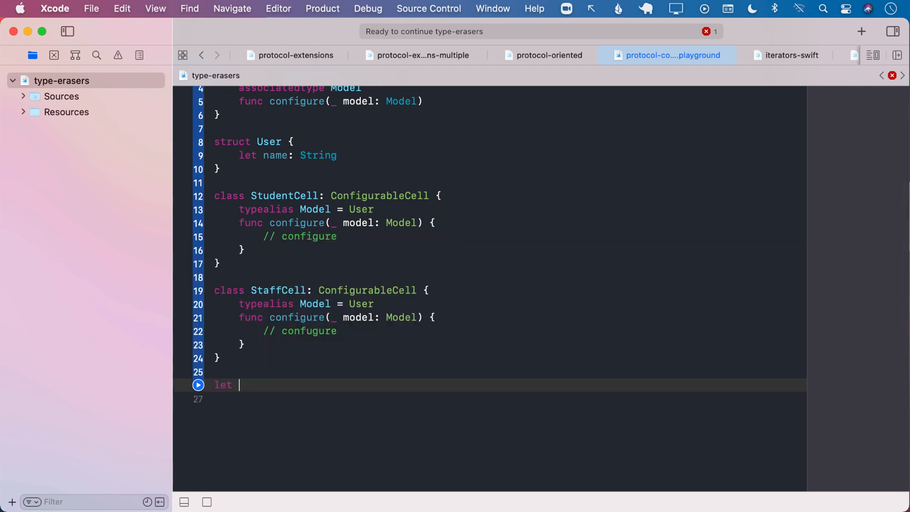
{"action": "type", "text": "cells = ["}
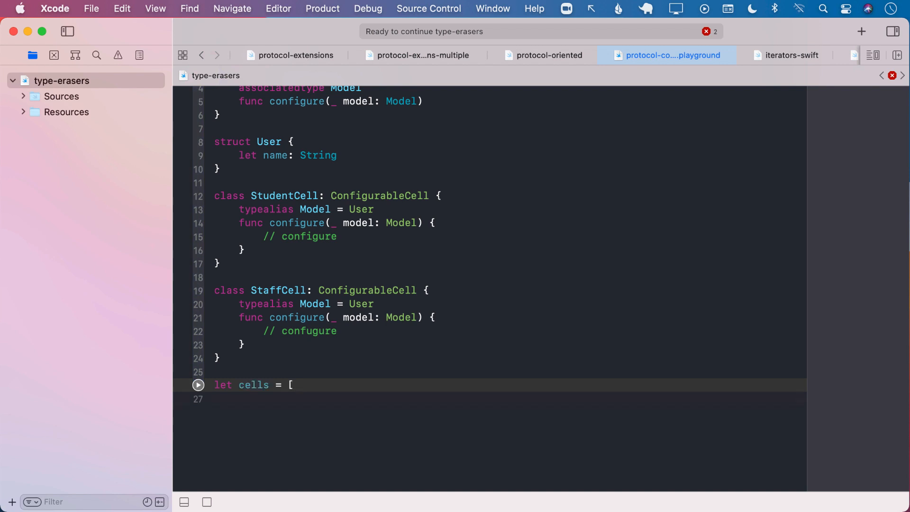
{"action": "type", "text": "StudentCell]"}
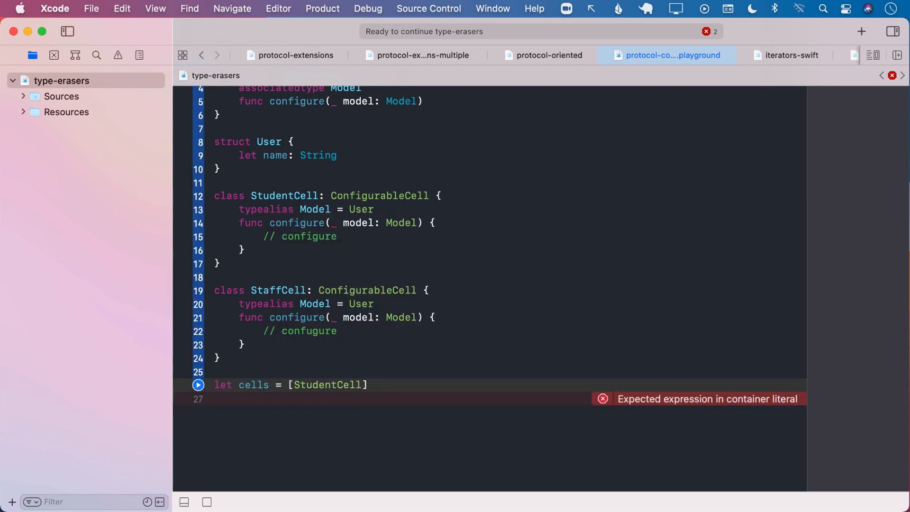
{"action": "type", "text": "(), StaffCell("}
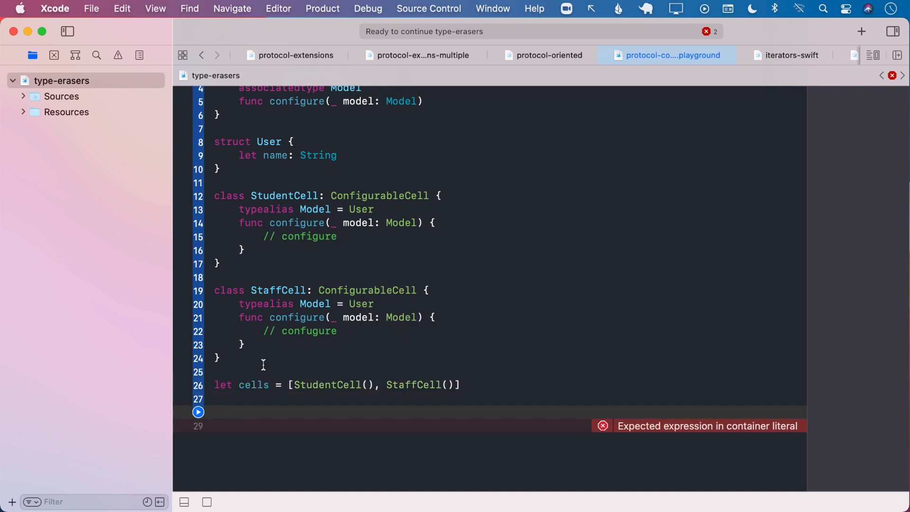
{"action": "left_click", "coordinate": [268, 413]}
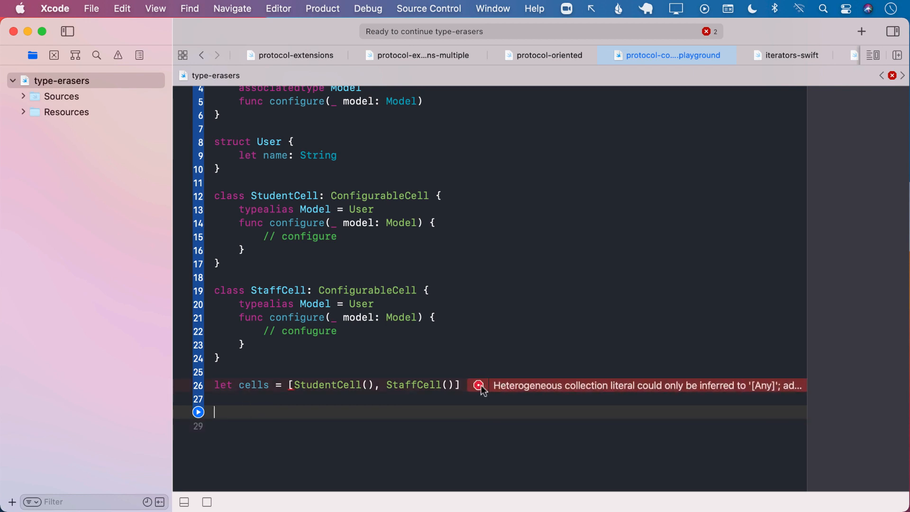
{"action": "left_click", "coordinate": [480, 385]}
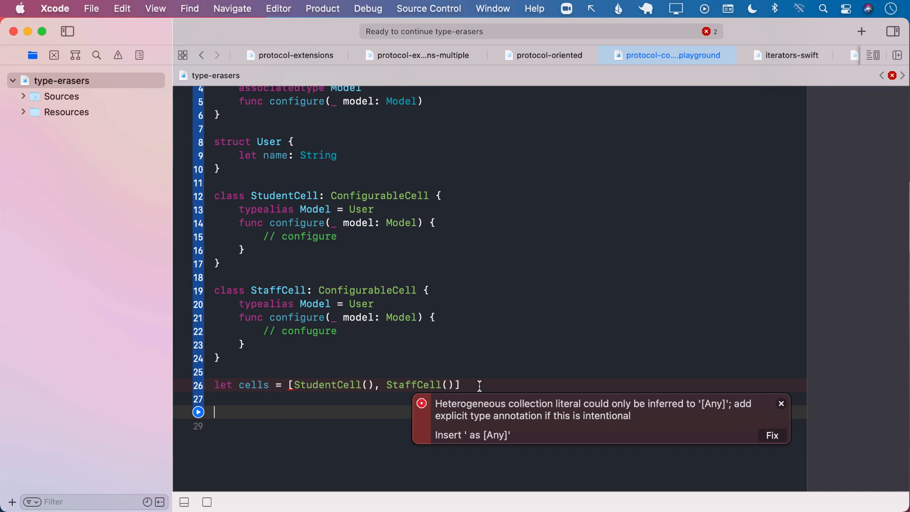
{"action": "mouse_move", "coordinate": [344, 385]}
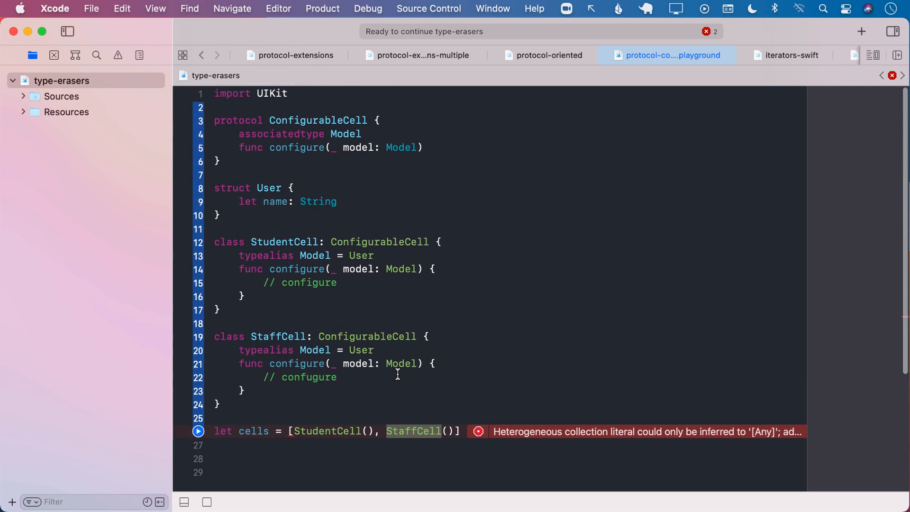
{"action": "double_click", "coordinate": [317, 120]}
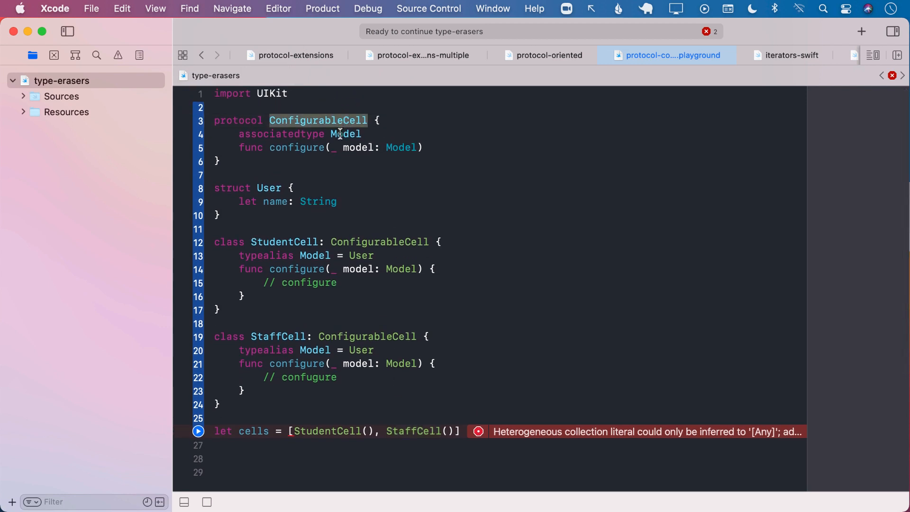
{"action": "double_click", "coordinate": [282, 134]}
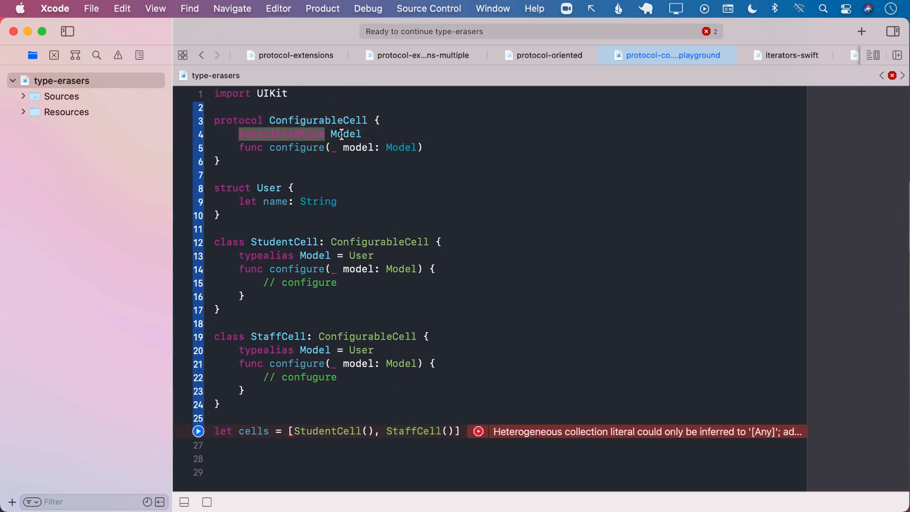
{"action": "scroll", "scroll_direction": "down", "scroll_amount": 3}
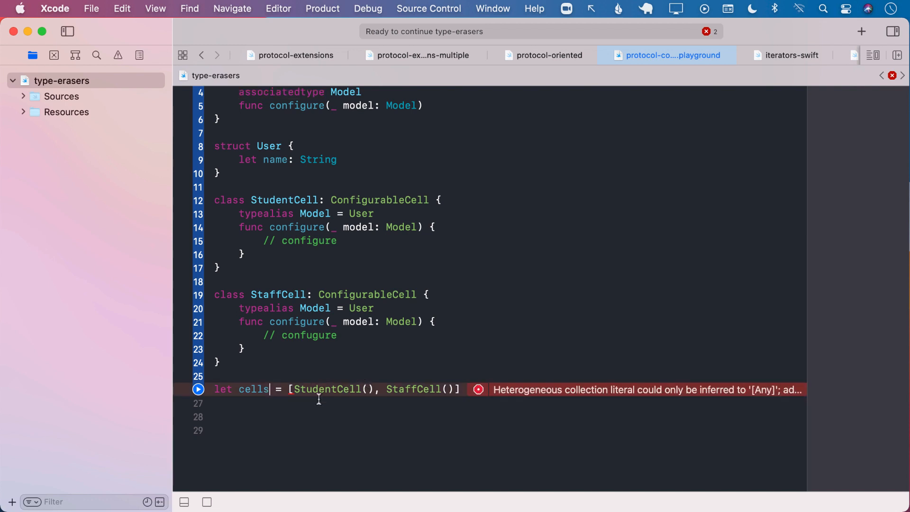
Annotate cells as [ConfigurableCell] and read the resulting associated-type constraint error
{"action": "type", "text": ": ["}
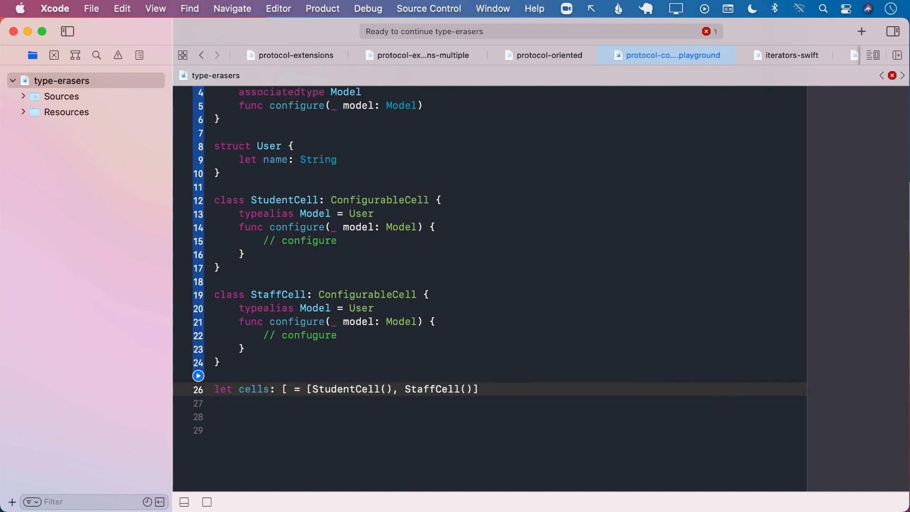
{"action": "type", "text": "Con"}
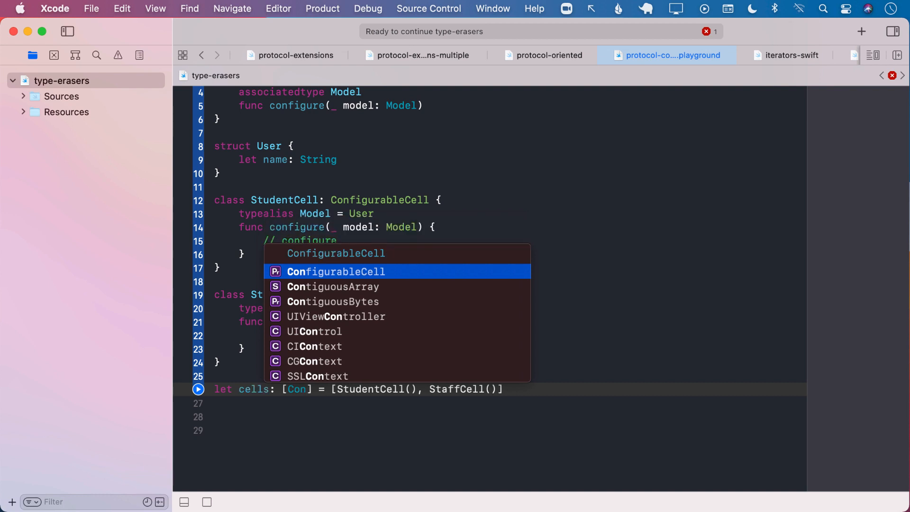
{"action": "key", "text": "Return"}
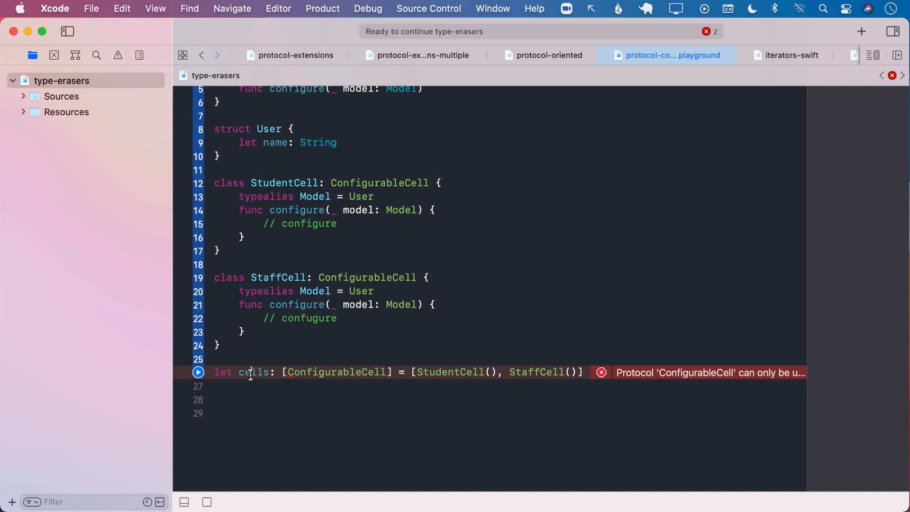
{"action": "double_click", "coordinate": [252, 372]}
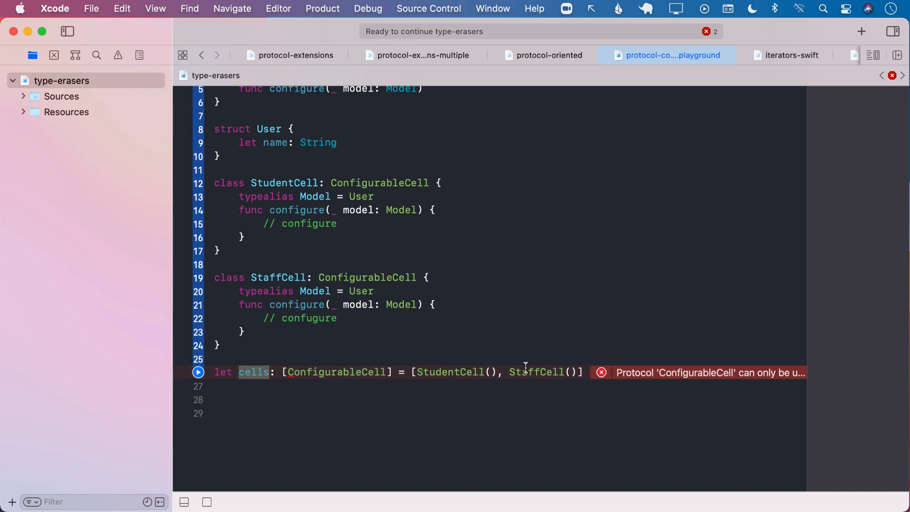
{"action": "left_click", "coordinate": [601, 373]}
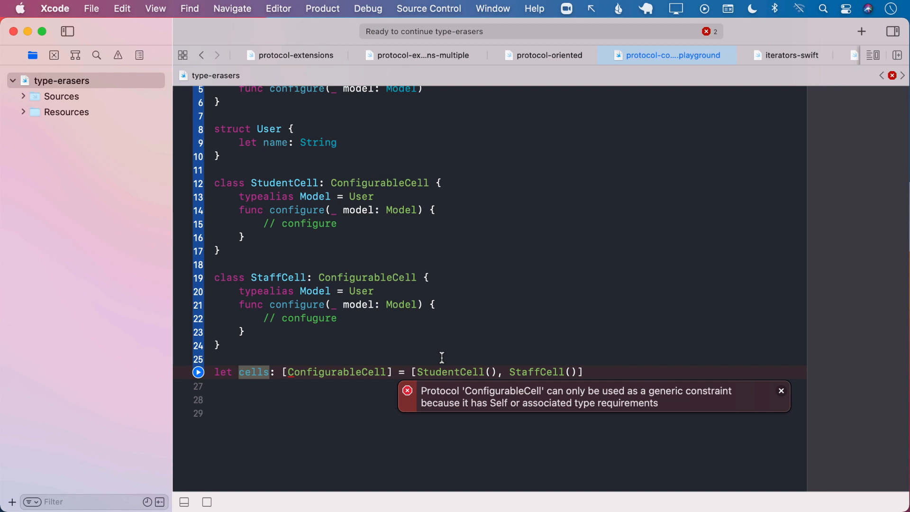
{"action": "left_click", "coordinate": [779, 391]}
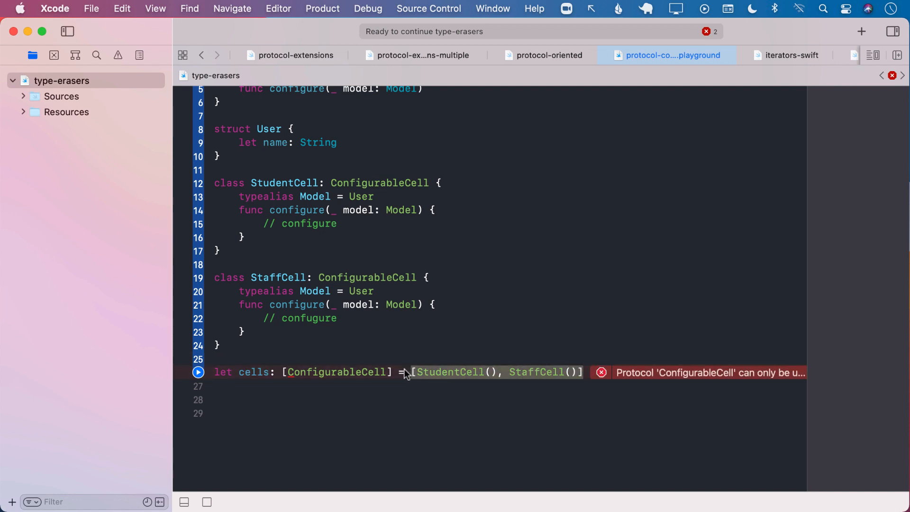
Highlight StaffCell and the ConfigurableCell type name while explaining why the array fails
{"action": "double_click", "coordinate": [449, 372]}
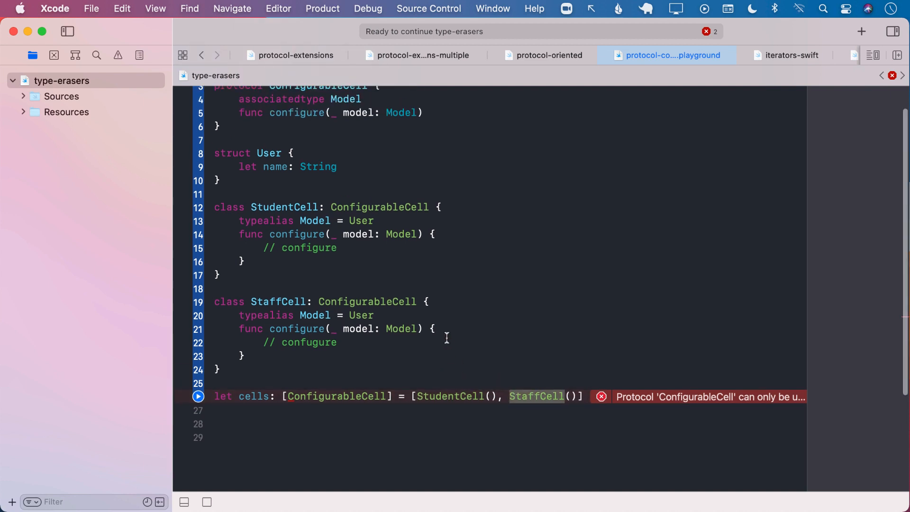
{"action": "double_click", "coordinate": [367, 311]}
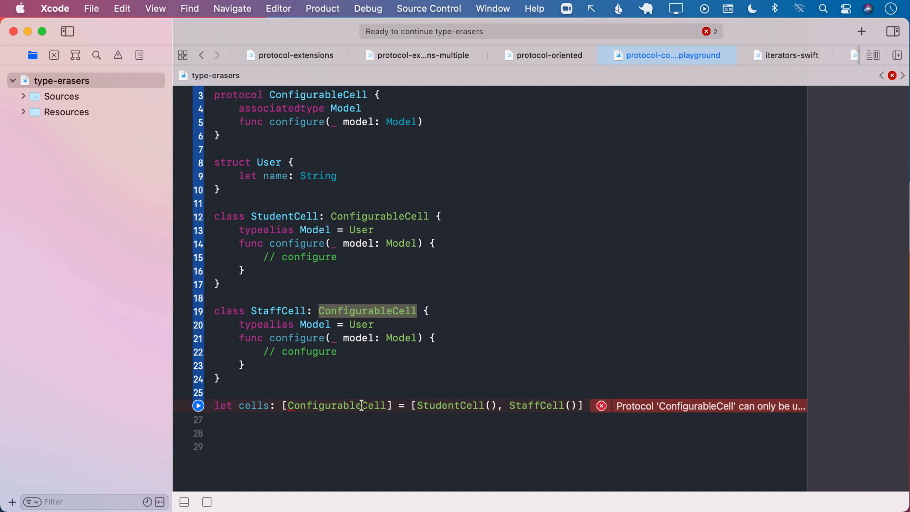
{"action": "scroll", "scroll_direction": "down", "scroll_amount": 3}
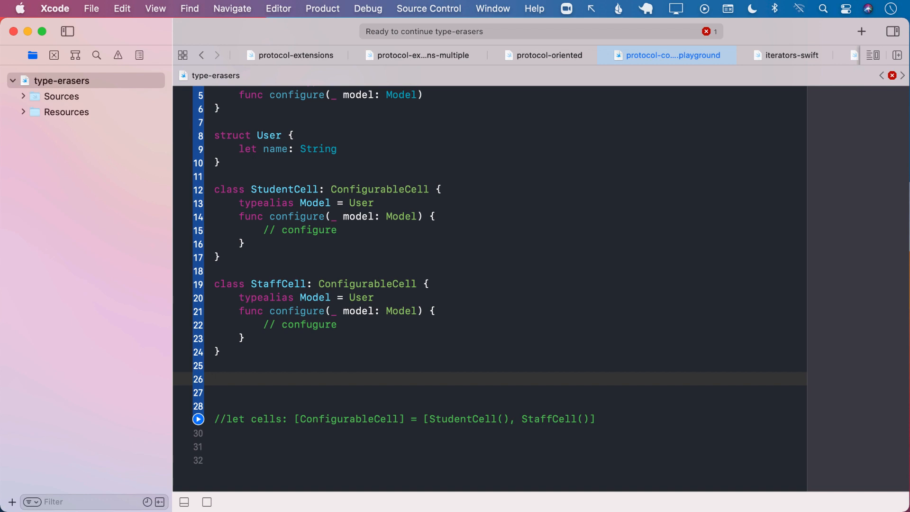
Declare class AnyConfigurable: ConfigurableCell with an empty body above the commented-out cells line
{"action": "type", "text": "class AnyC"}
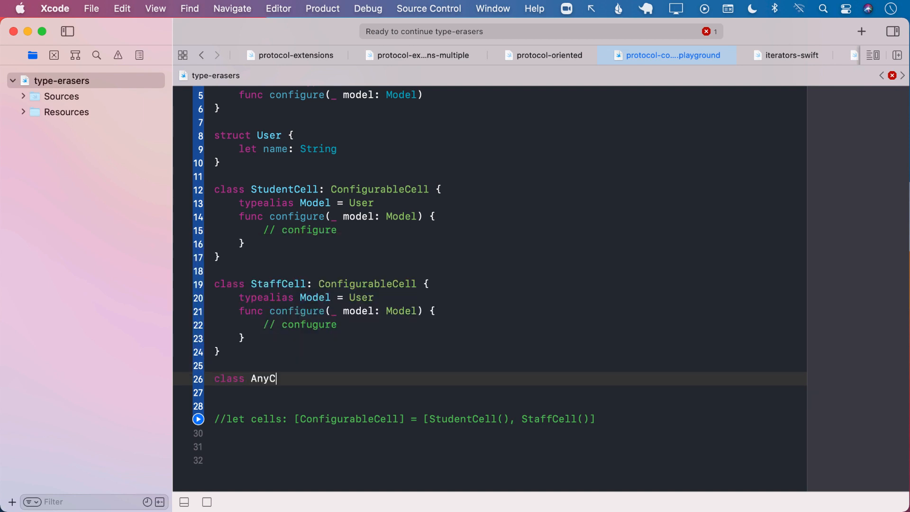
{"action": "type", "text": "onfigurabl"}
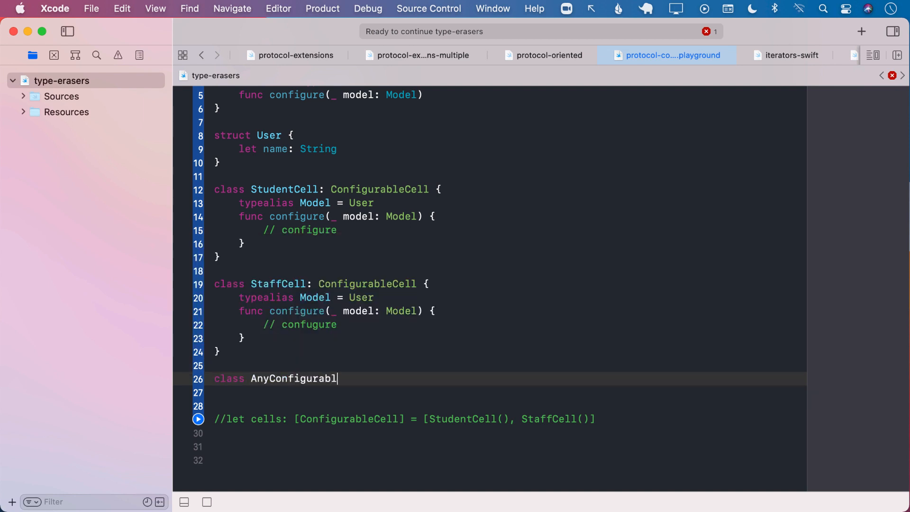
{"action": "type", "text": "e"}
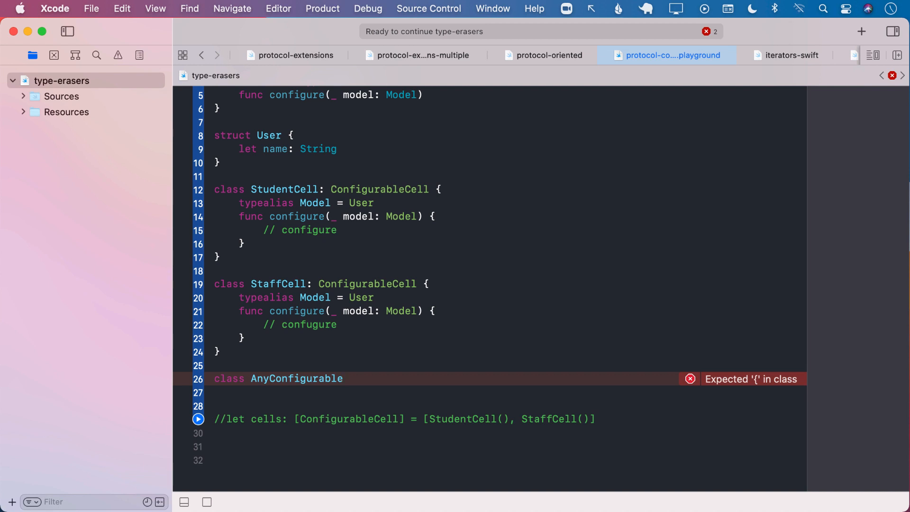
{"action": "left_click", "coordinate": [343, 378]}
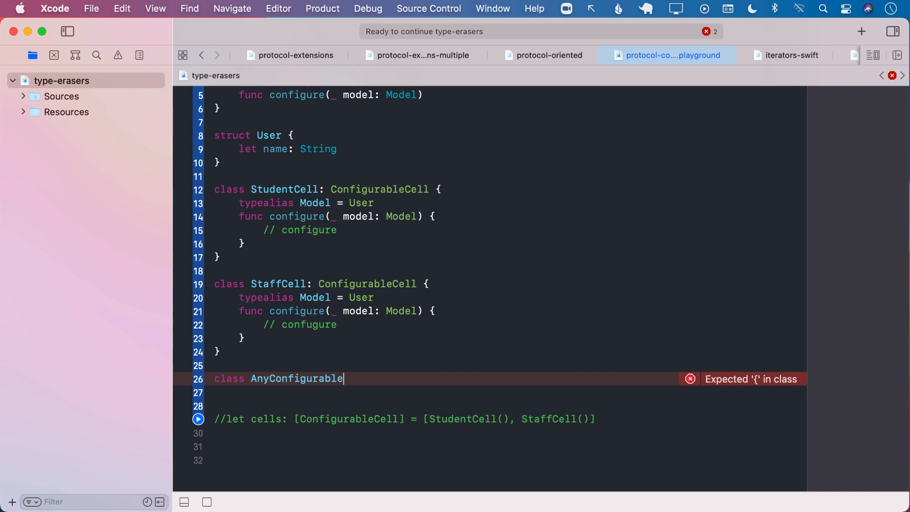
{"action": "type", "text": ": ConfigurableCell {"}
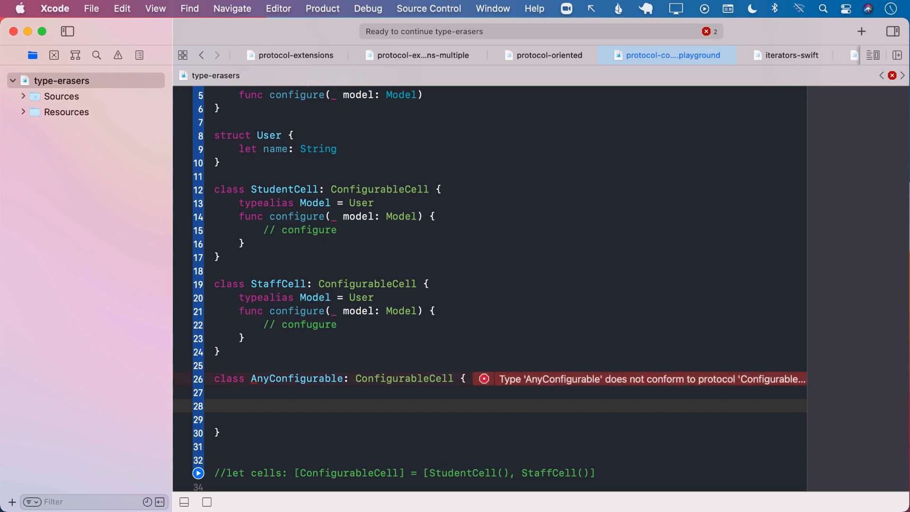
Inside AnyConfigurable set typealias Model = Any
{"action": "left_click", "coordinate": [240, 405]}
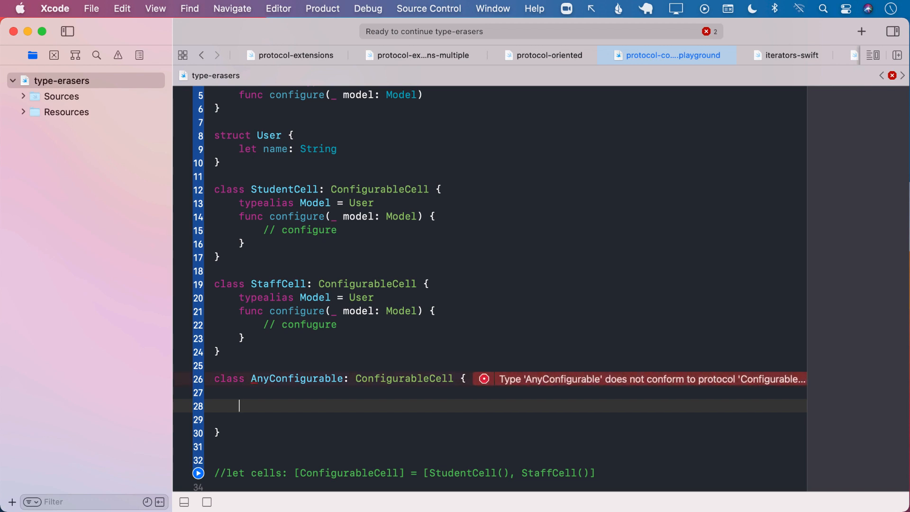
{"action": "type", "text": "typealias Model ="}
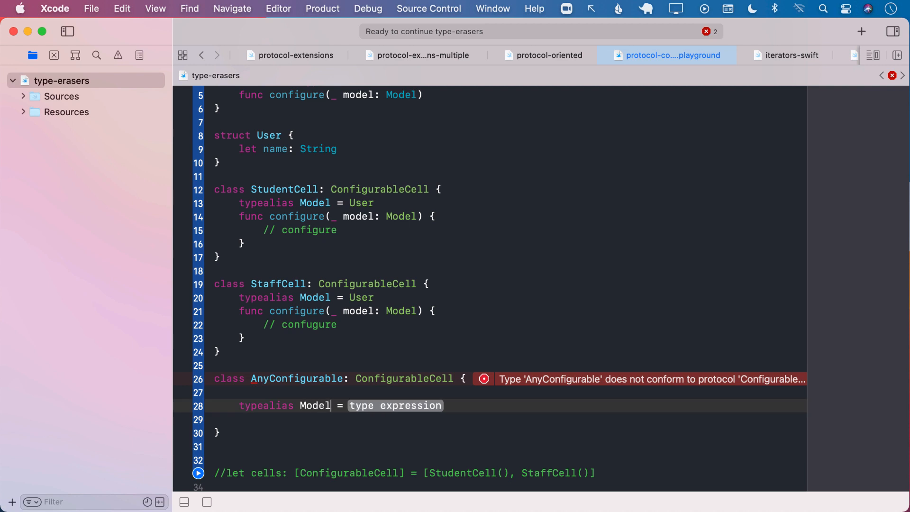
{"action": "double_click", "coordinate": [395, 405]}
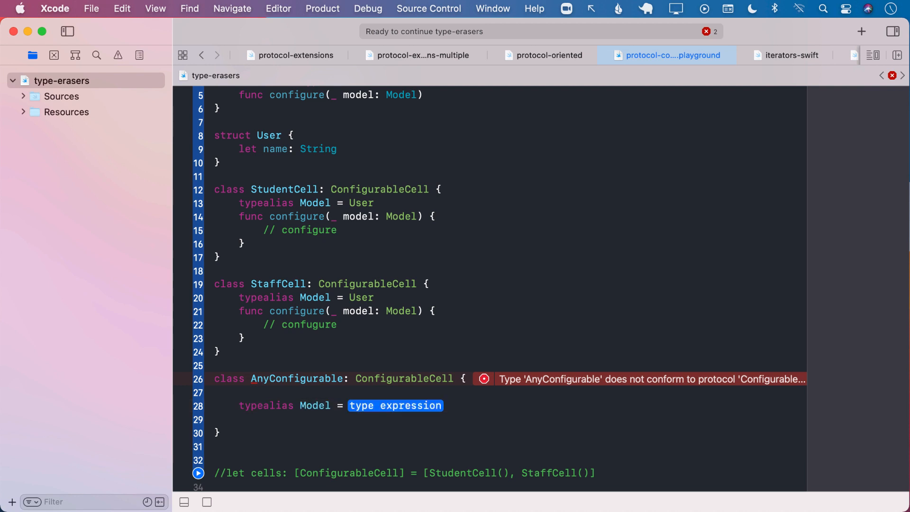
{"action": "type", "text": "Any"}
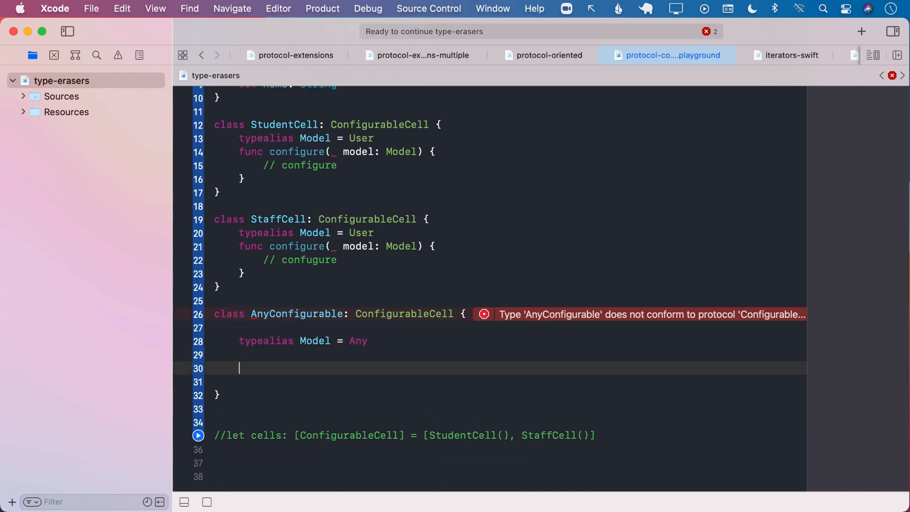
Add an empty generic initializer init<T: ConfigurableCell>(_ configurableCell: T)
{"action": "type", "text": "init("}
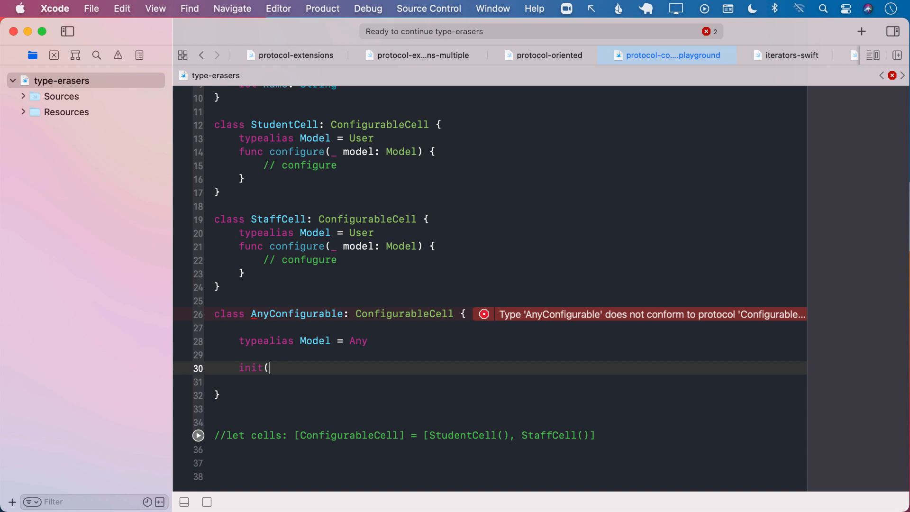
{"action": "type", "text": "<T:"}
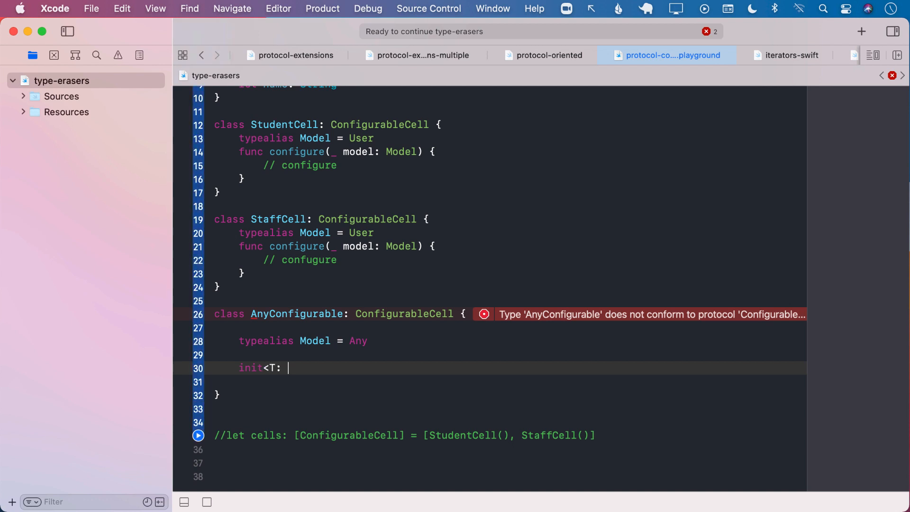
{"action": "type", "text": "ConfigurableCell"}
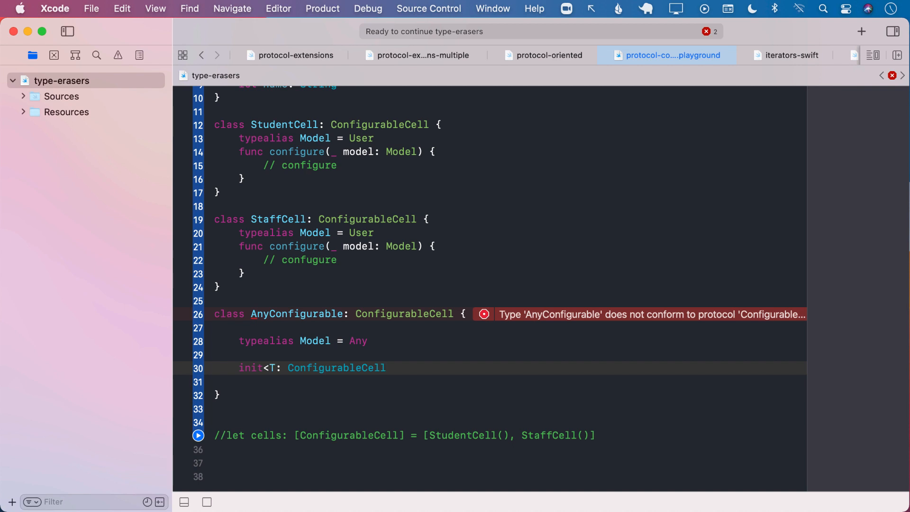
{"action": "type", "text": ">"}
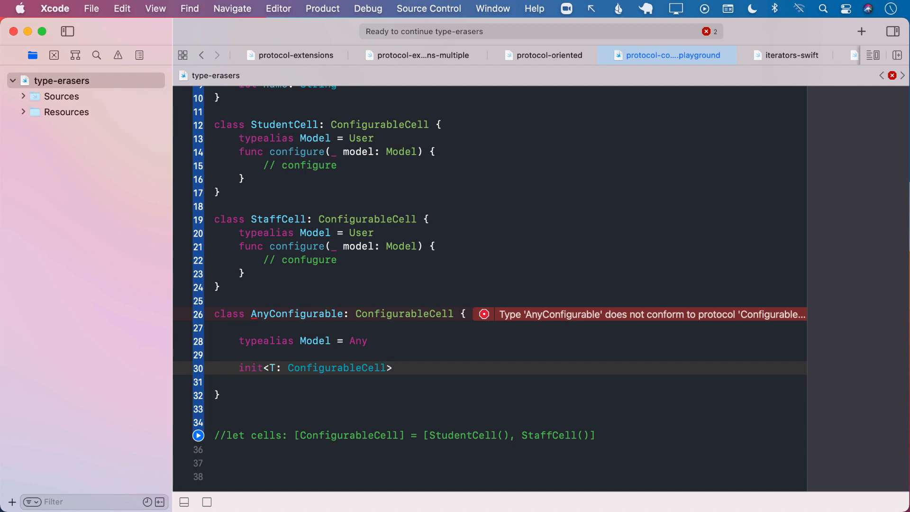
{"action": "type", "text": "()"}
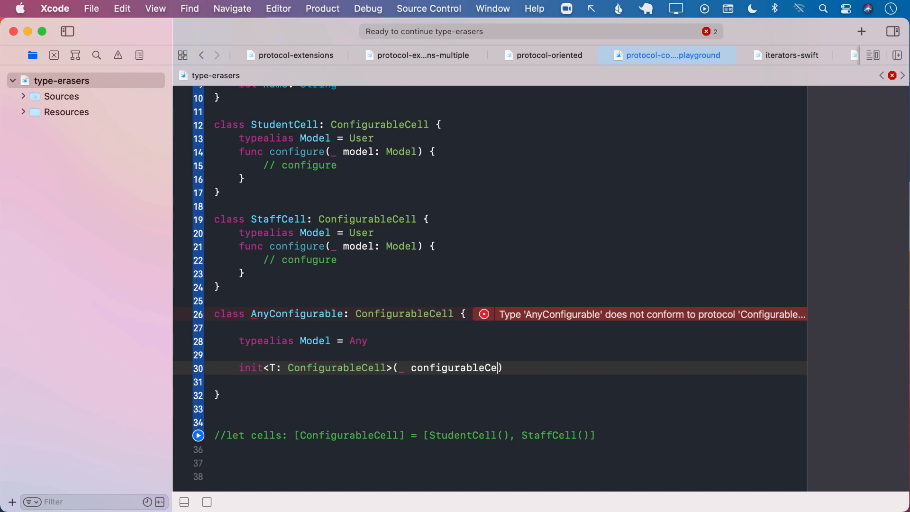
{"action": "type", "text": "ll: T"}
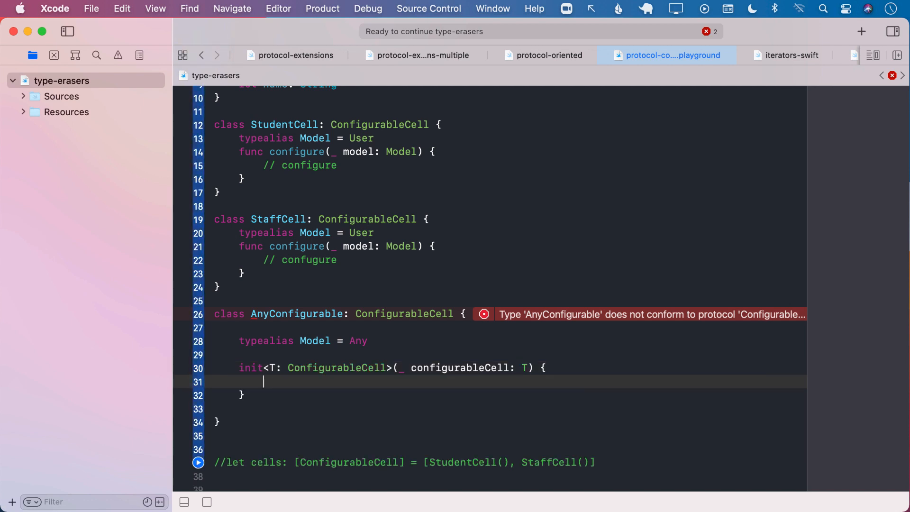
Add an empty func configure(_ model: Any) below the initializer, clearing the conformance error
{"action": "scroll", "scroll_direction": "down", "scroll_amount": 3}
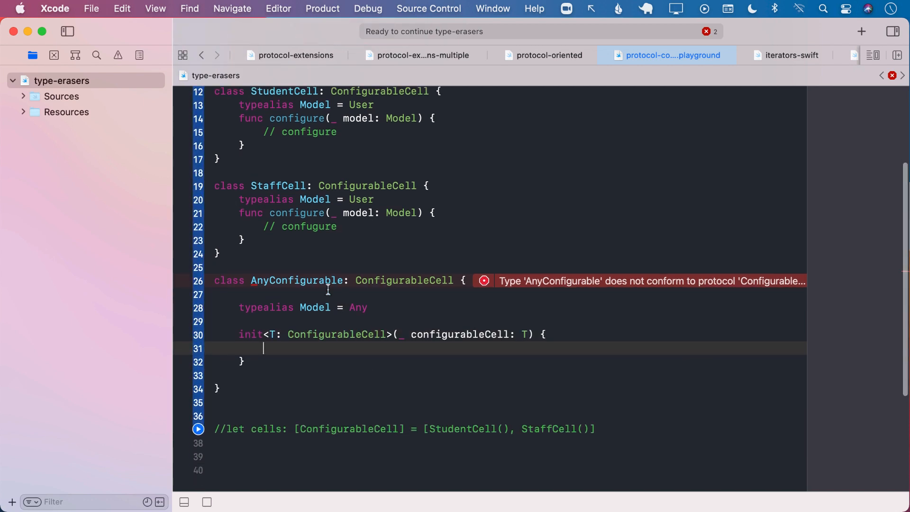
{"action": "double_click", "coordinate": [295, 280]}
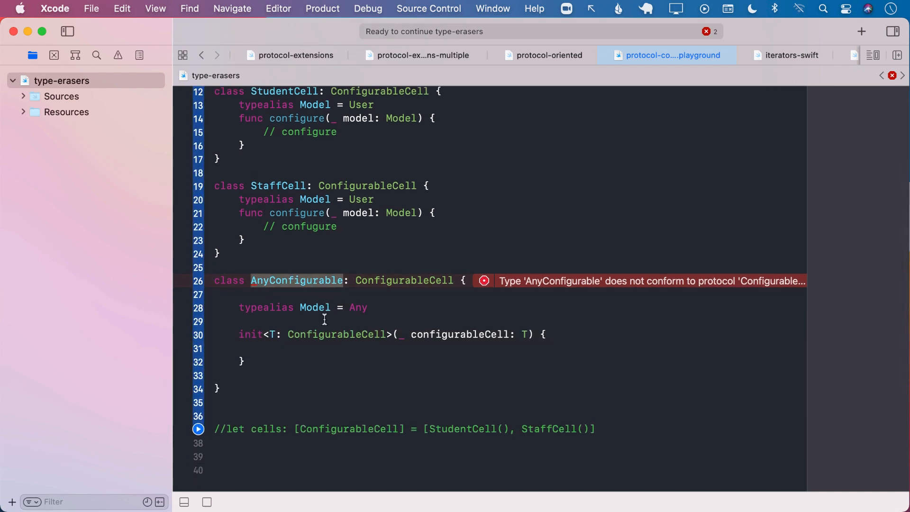
{"action": "left_click", "coordinate": [309, 348]}
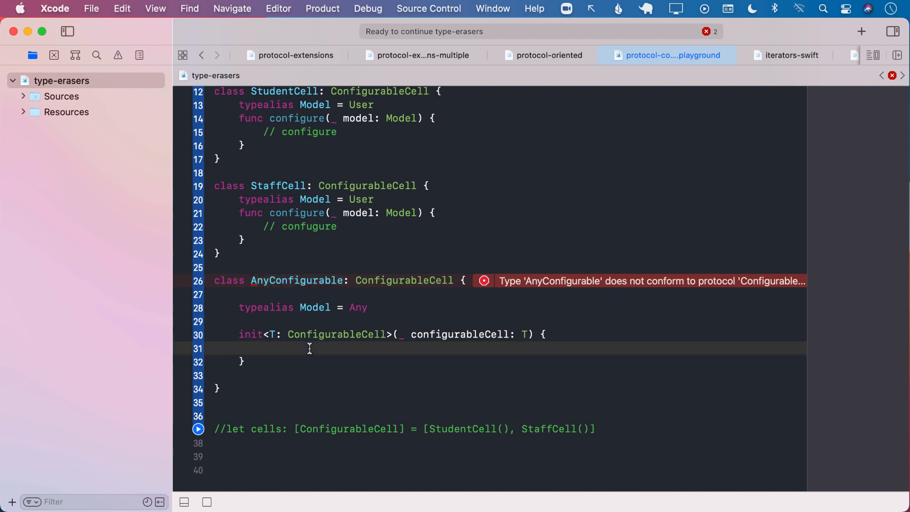
{"action": "double_click", "coordinate": [403, 280]}
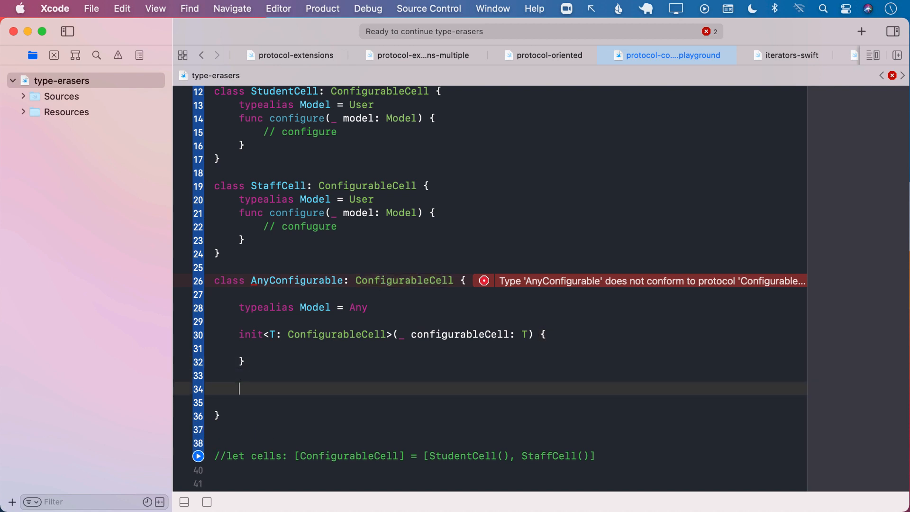
{"action": "type", "text": "func configure(_ model: Any) {"}
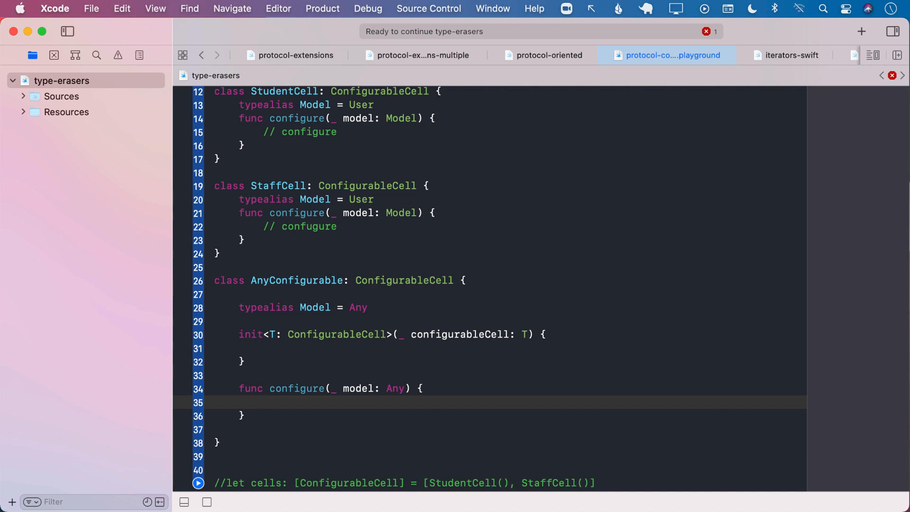
{"action": "left_click", "coordinate": [263, 402]}
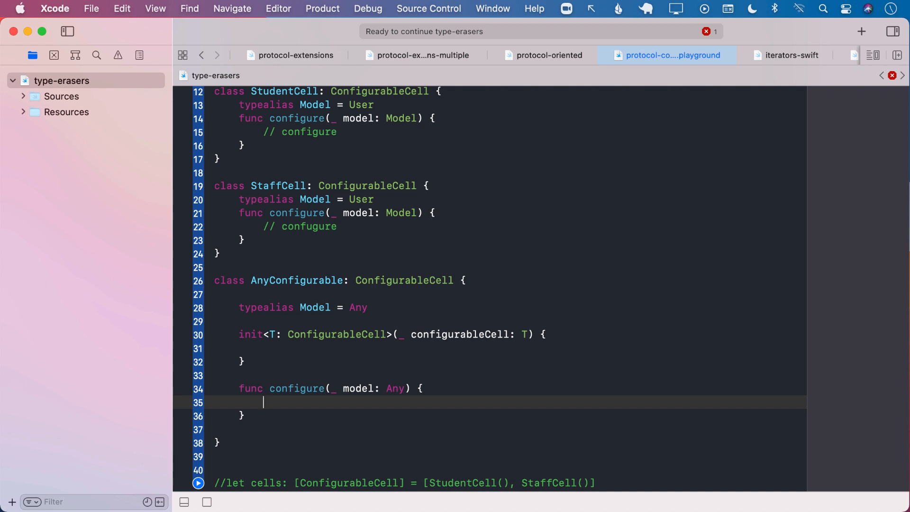
{"action": "left_click", "coordinate": [378, 307]}
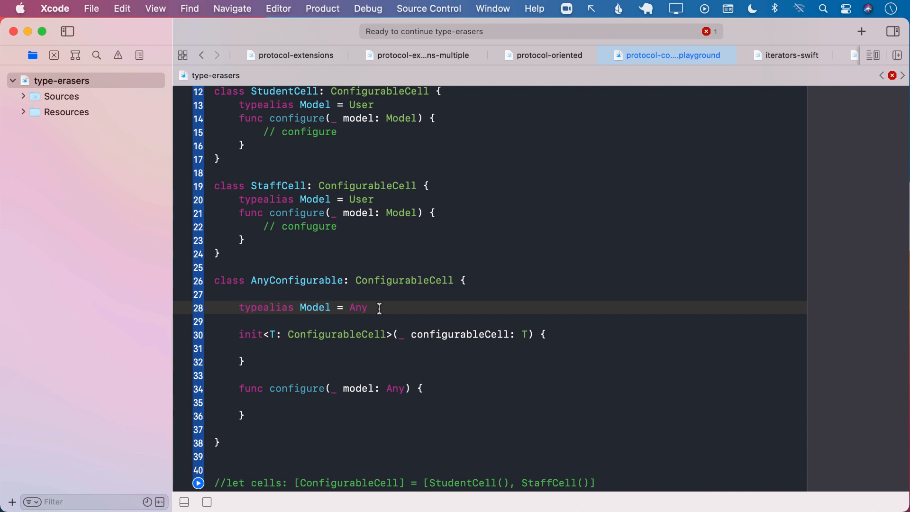
Declare private let configureCellClosure: (Any) -> Void in AnyConfigurable
{"action": "type", "text": "private let con"}
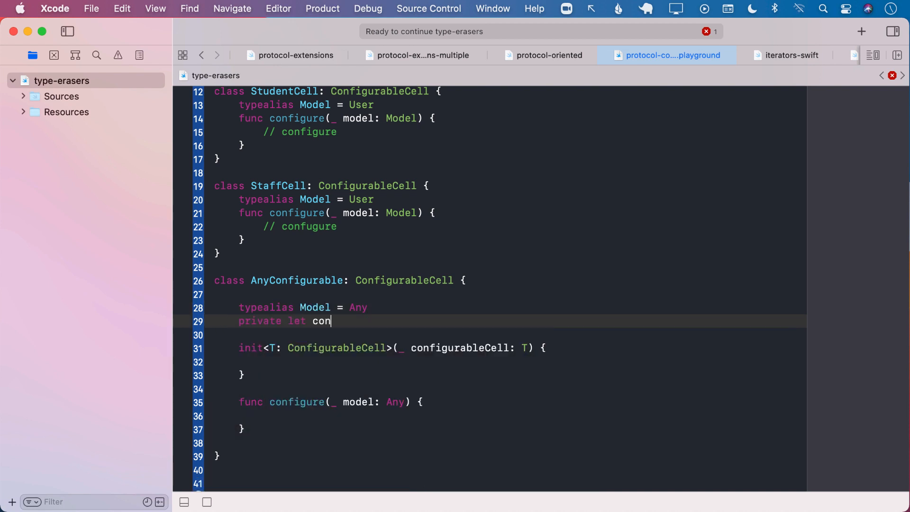
{"action": "type", "text": "figureCellC"}
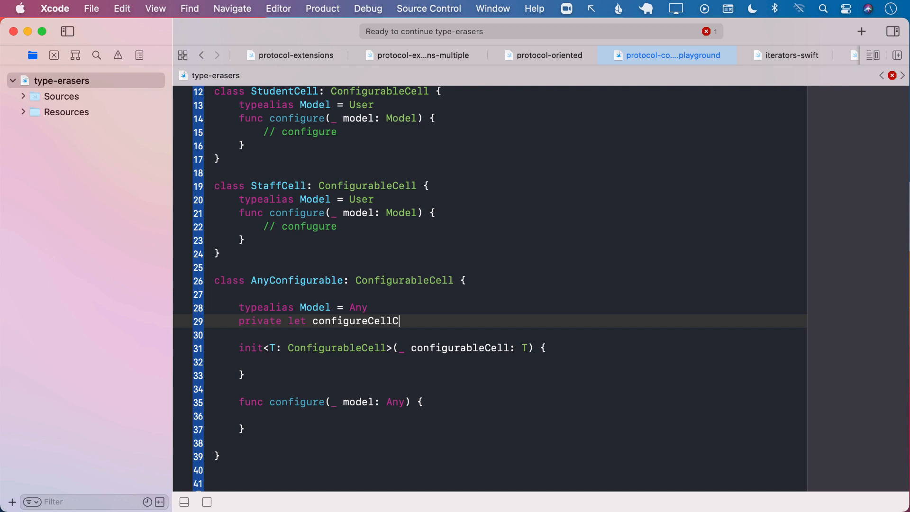
{"action": "type", "text": "losure:"}
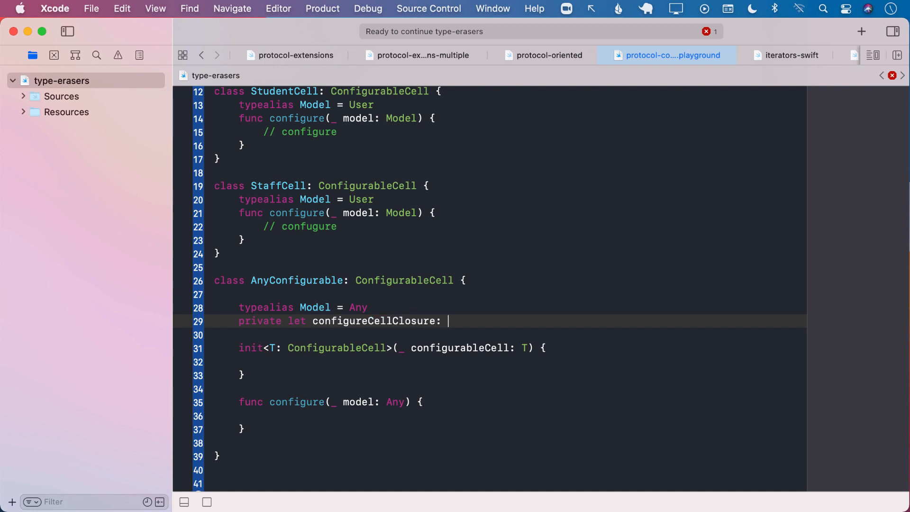
{"action": "type", "text": "(Any) -> Void"}
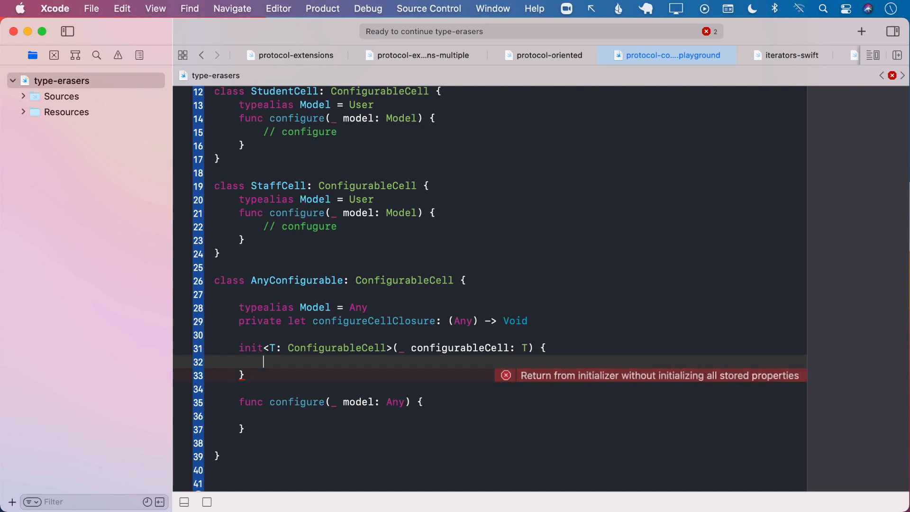
Assign the closure in init with guard let model = model as? T.Model else { ... }
{"action": "type", "text": "configureCellClosure ="}
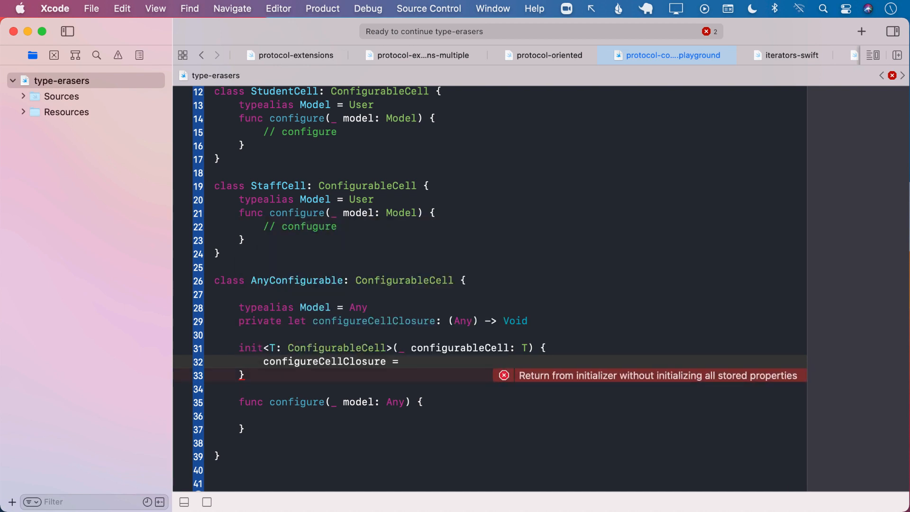
{"action": "type", "text": "{ model in"}
{"action": "type", "text": "g"}
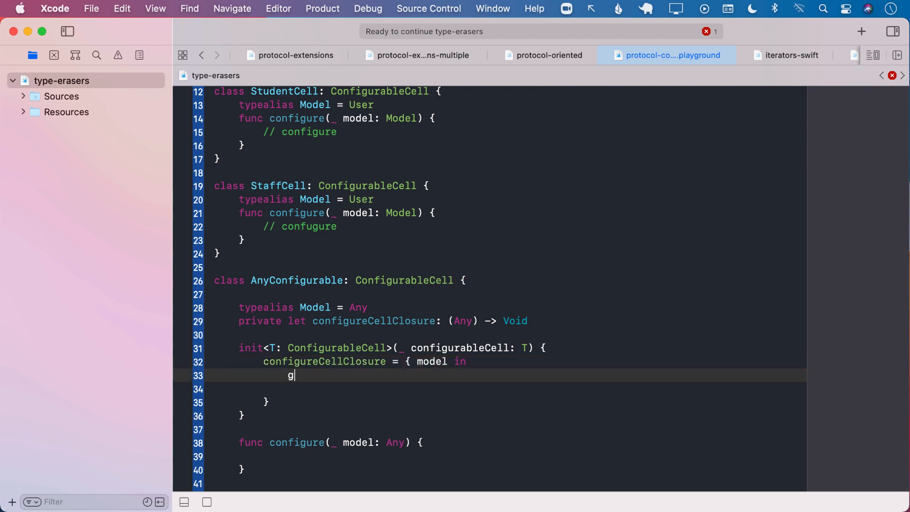
{"action": "type", "text": "uard let m"}
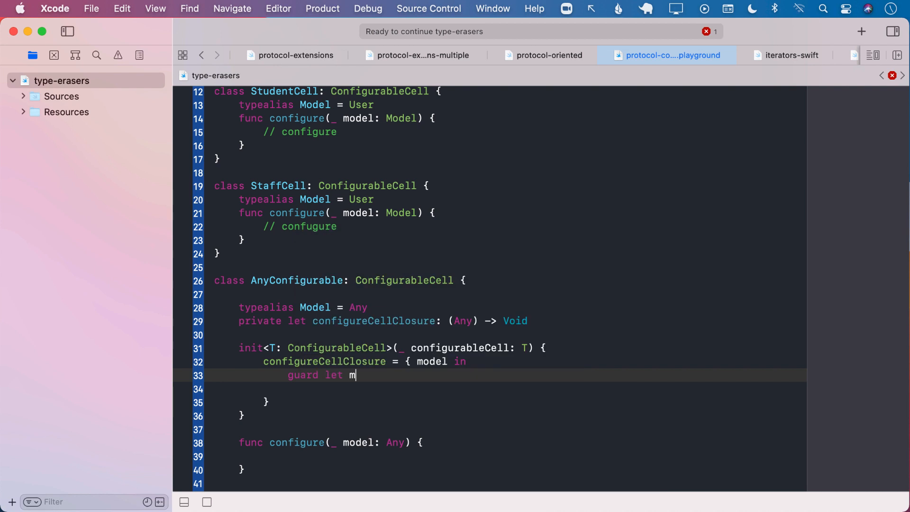
{"action": "type", "text": "odel = model"}
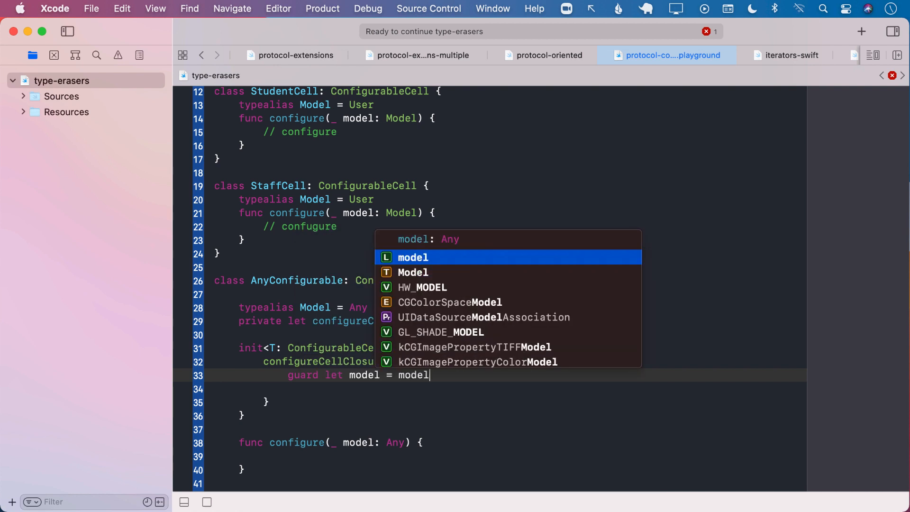
{"action": "type", "text": "as? T.Mod"}
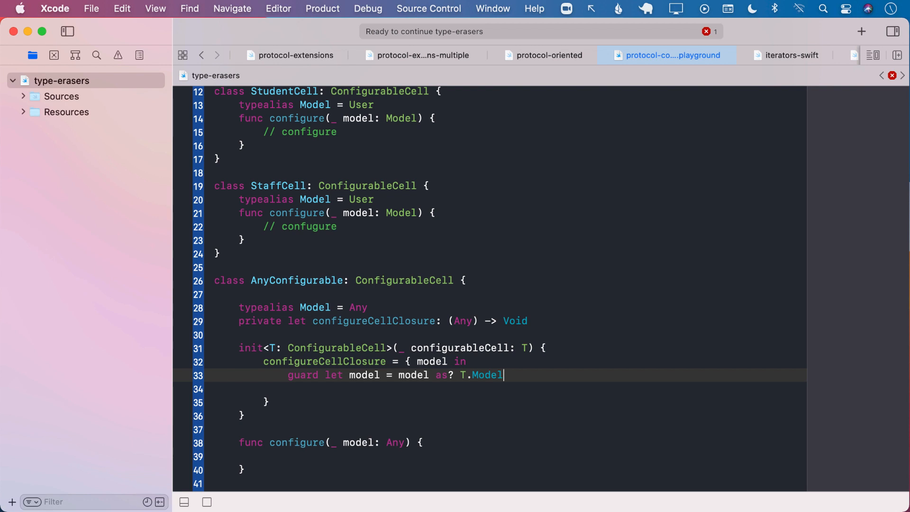
{"action": "type", "text": "else {"}
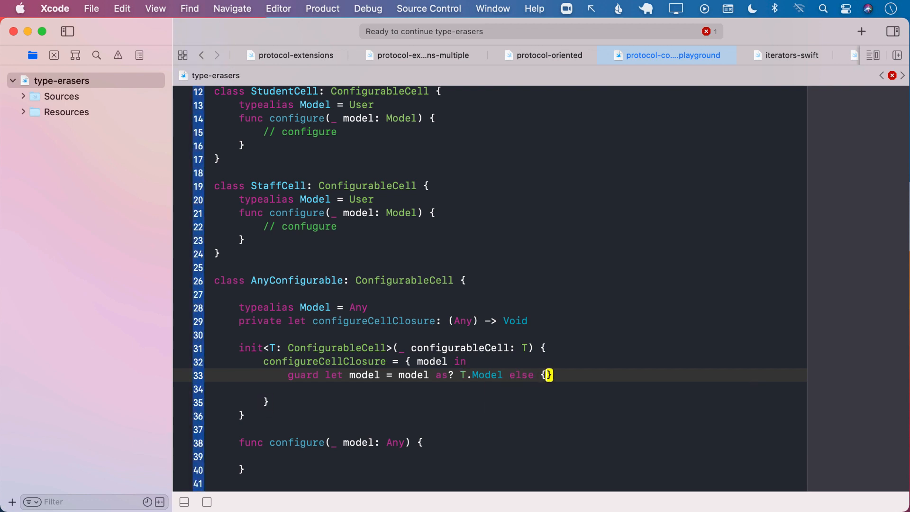
Return on a failed cast, otherwise call configurableCell.configure(model) inside the closure
{"action": "type", "text": "return"}
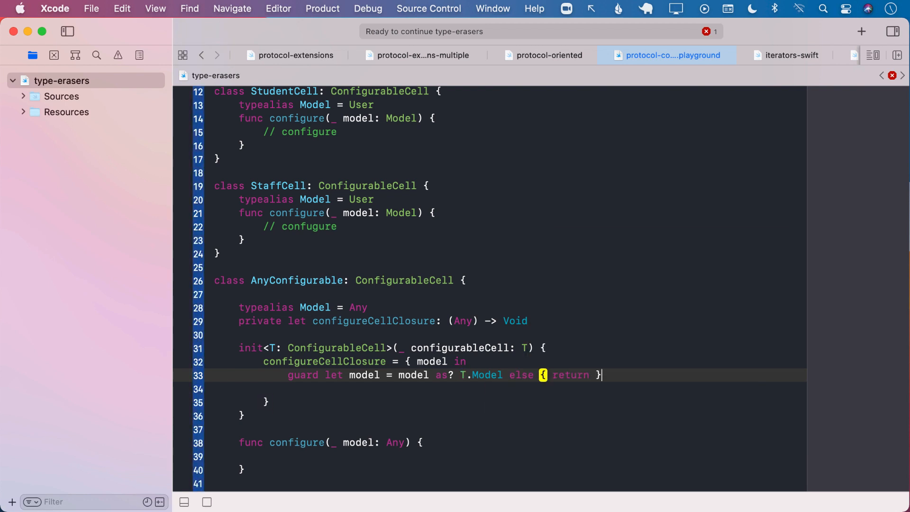
{"action": "type", "text": "configurableCell.configure("}
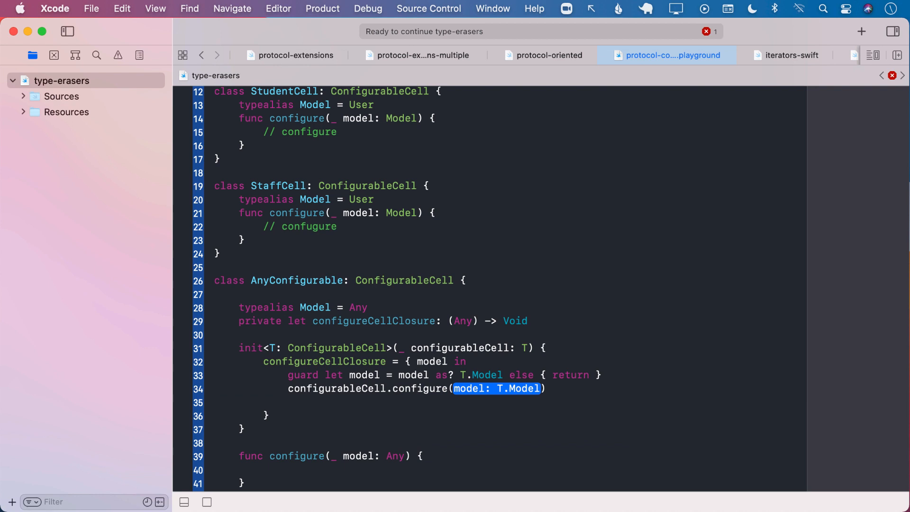
{"action": "type", "text": "model"}
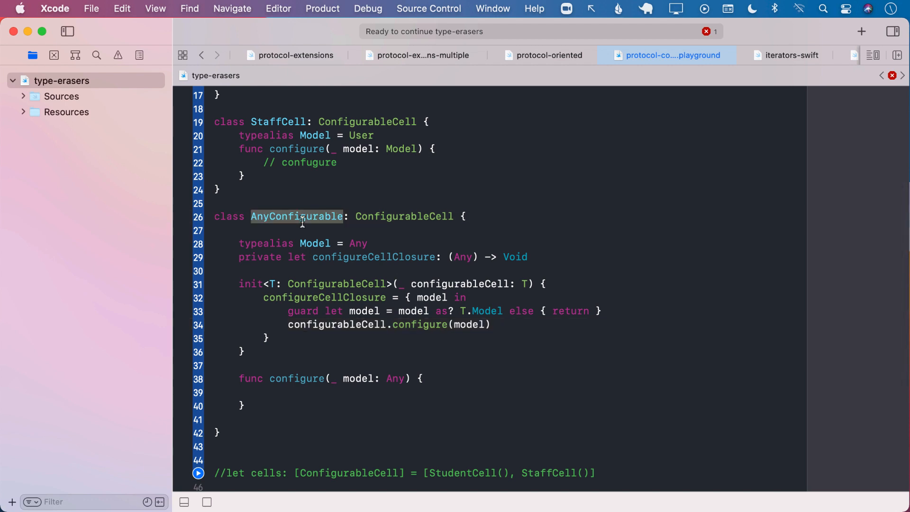
Have AnyConfigurable's configure method forward its model to configureCellClosure(model)
{"action": "left_click", "coordinate": [278, 395]}
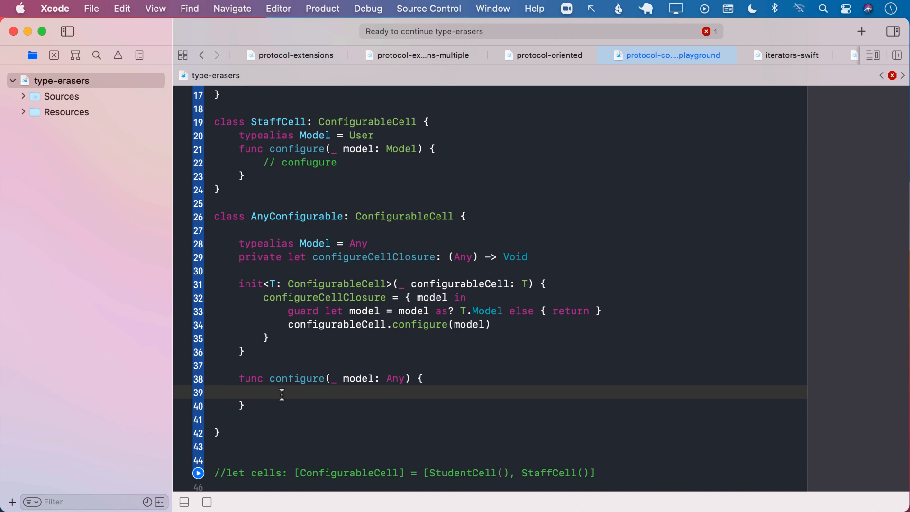
{"action": "mouse_move", "coordinate": [276, 394]}
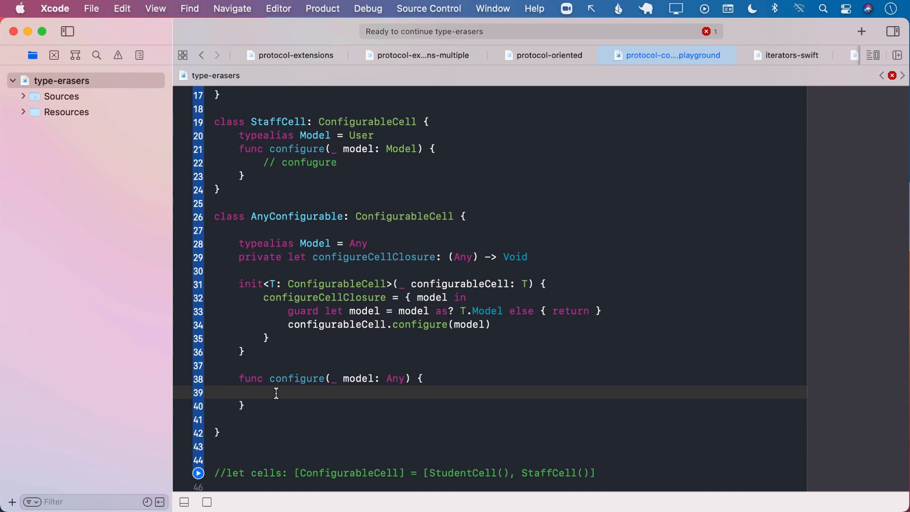
{"action": "type", "text": "configureCellClosure(model"}
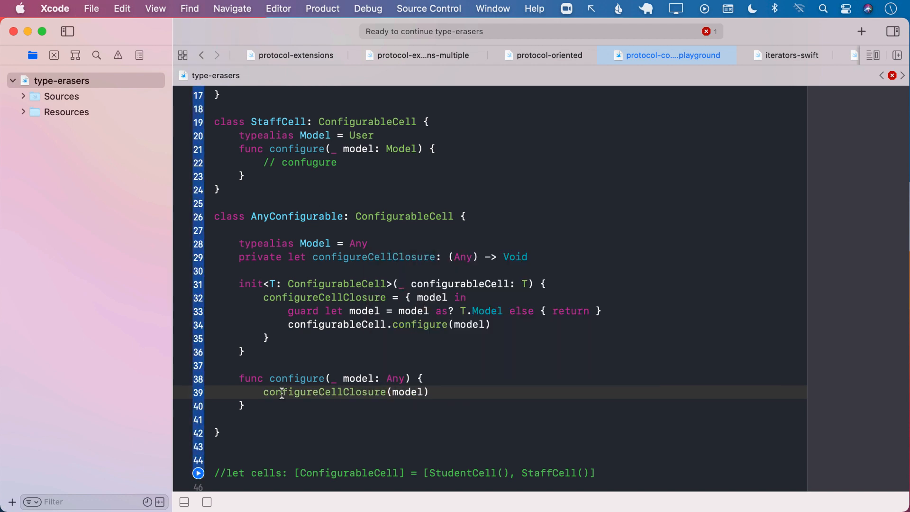
{"action": "scroll", "scroll_direction": "down", "scroll_amount": 3}
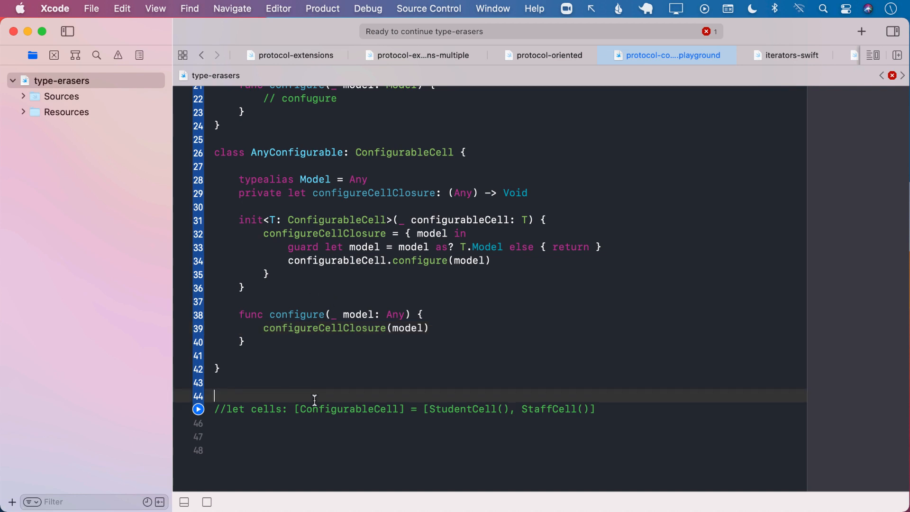
Write let cells = [AnyConfigurable(StudentCell()), AnyConfigurable(StaffCell())]
{"action": "type", "text": "let cells ="}
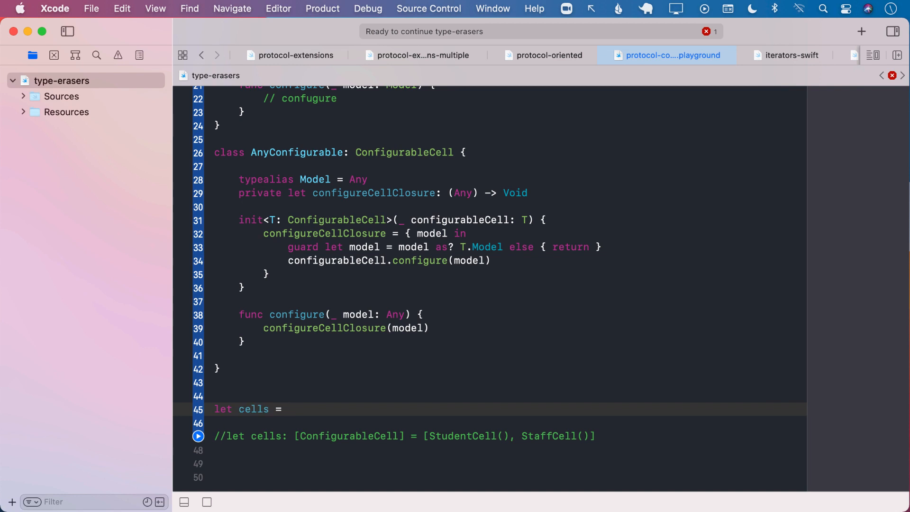
{"action": "type", "text": "[Am"}
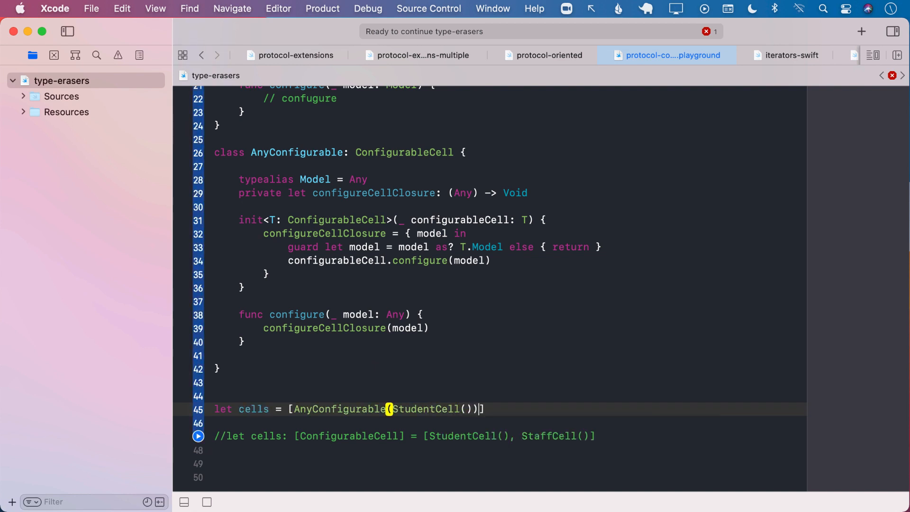
{"action": "type", "text": ", AnyConfigurable"}
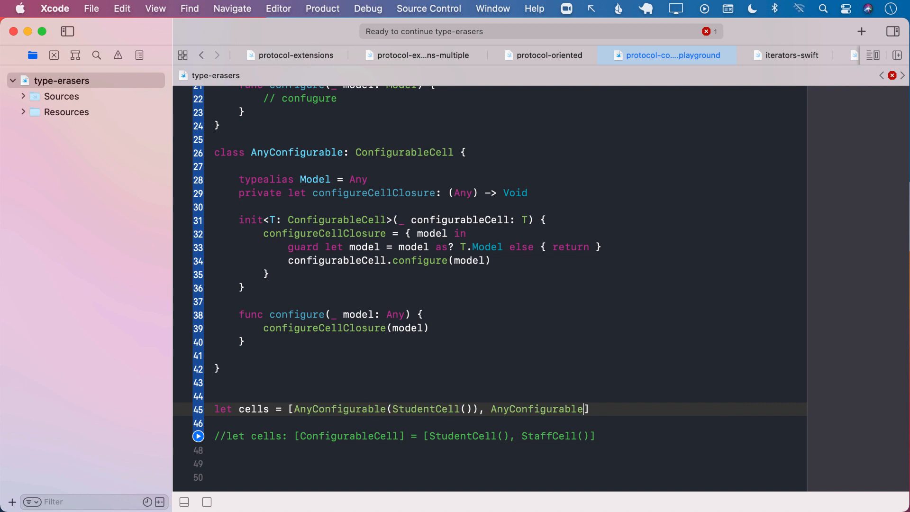
{"action": "type", "text": "("}
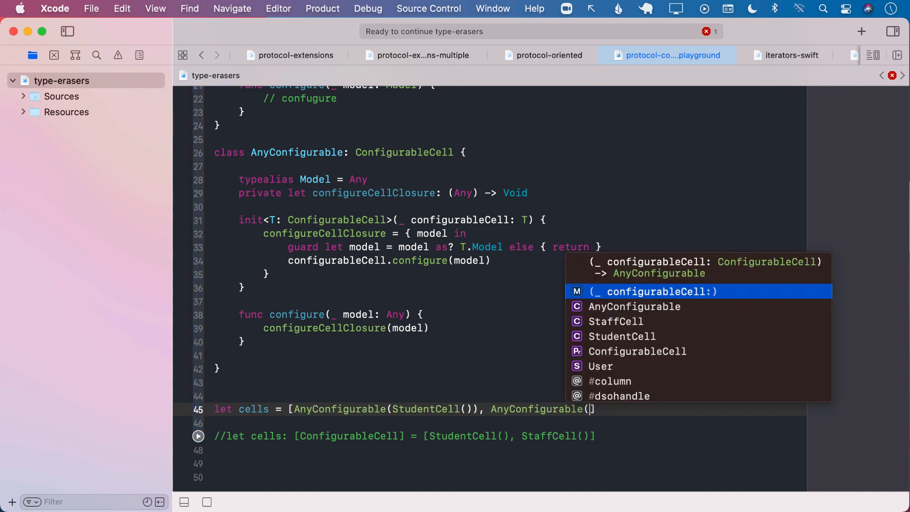
{"action": "type", "text": "StaffCell"}
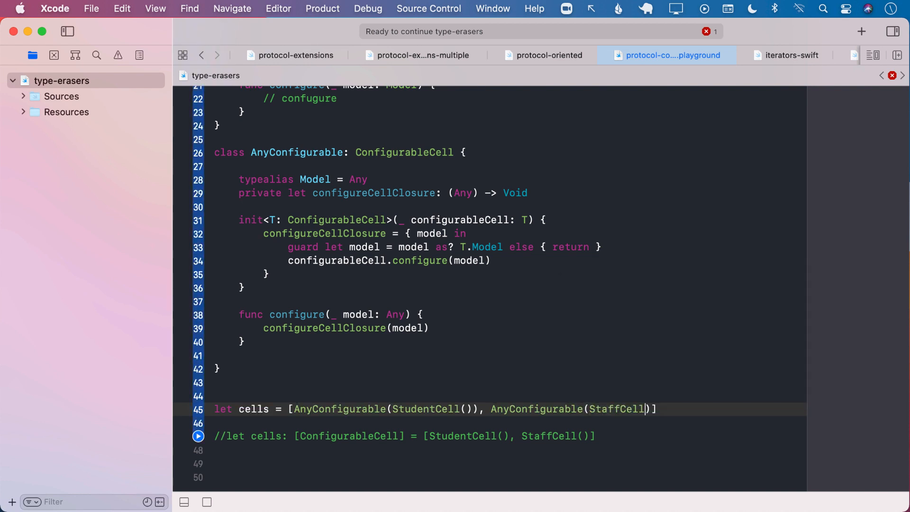
{"action": "type", "text": "()"}
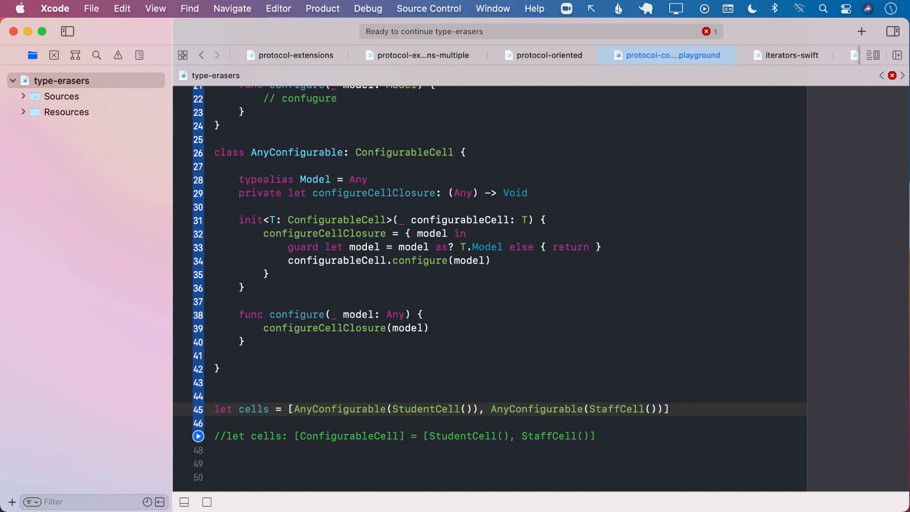
Dismiss autocomplete and settle on the empty line below the new cells array
{"action": "scroll", "scroll_direction": "down", "scroll_amount": 3}
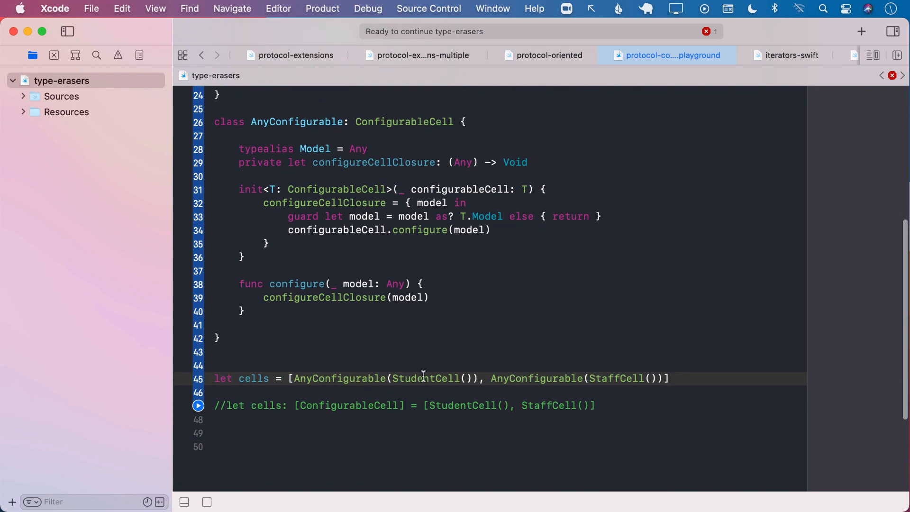
{"action": "double_click", "coordinate": [616, 379]}
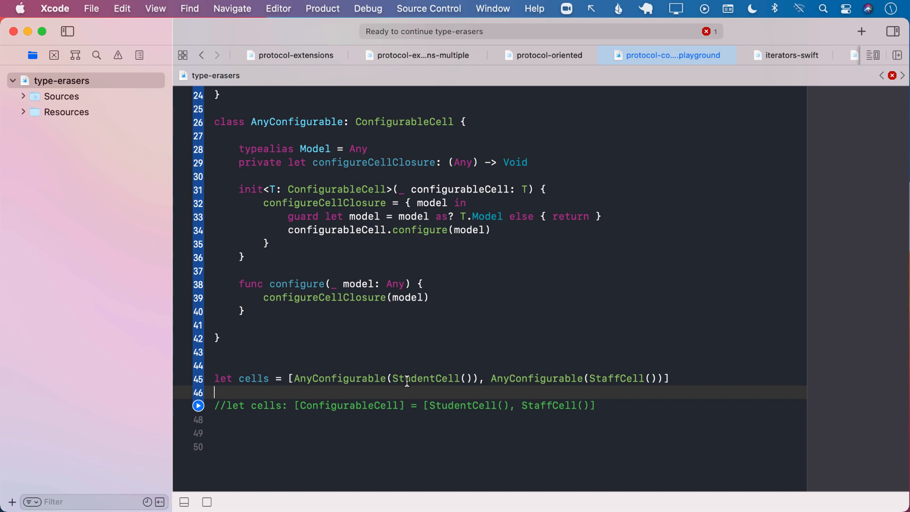
{"action": "left_click", "coordinate": [417, 379]}
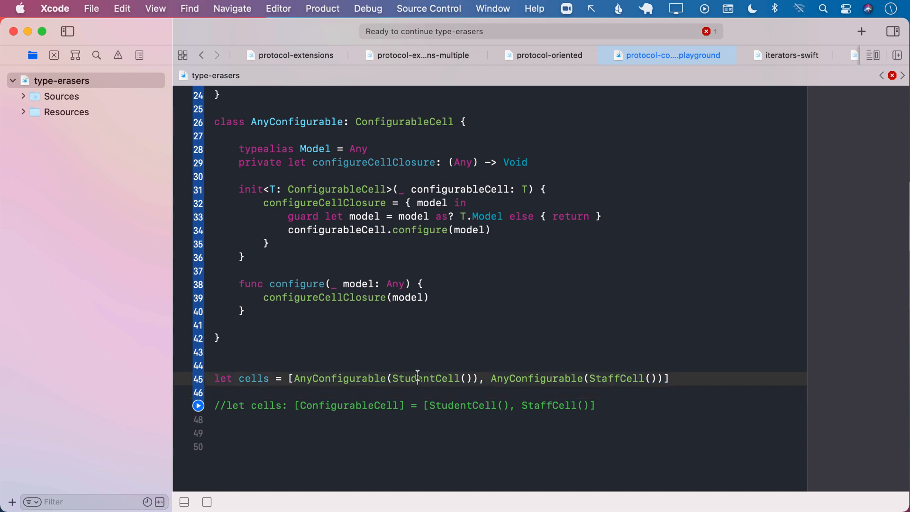
{"action": "double_click", "coordinate": [615, 378]}
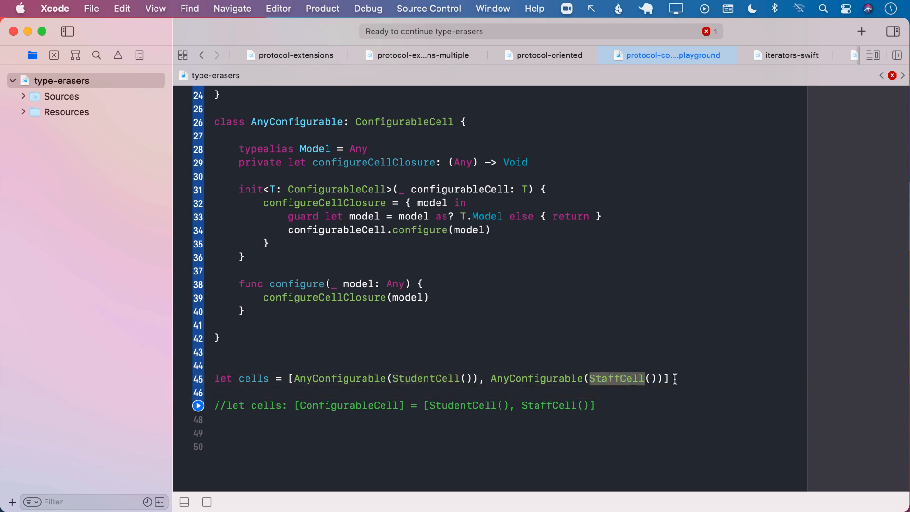
{"action": "type", "text": "fpr"}
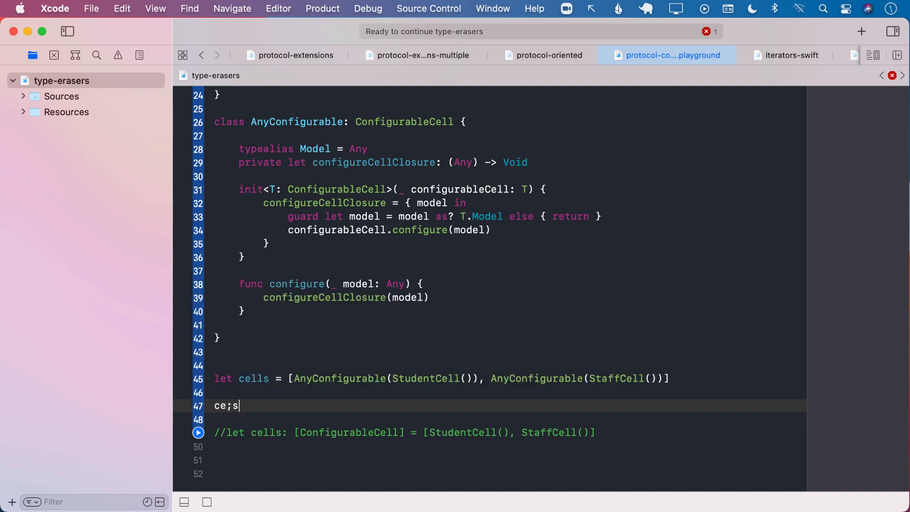
{"action": "type", "text": "cells"}
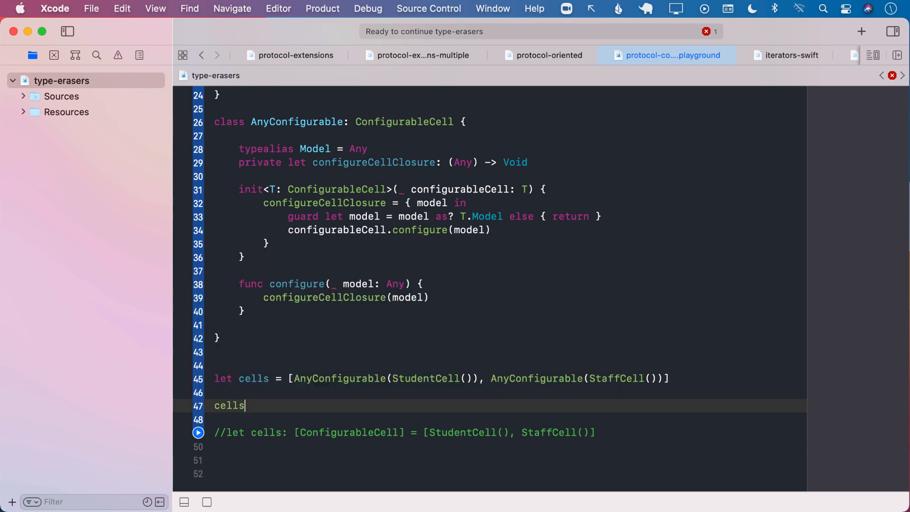
{"action": "type", "text": ".forEach {"}
{"action": "left_click", "coordinate": [508, 419]}
{"action": "type", "text": "$0.configure(model: Any"}
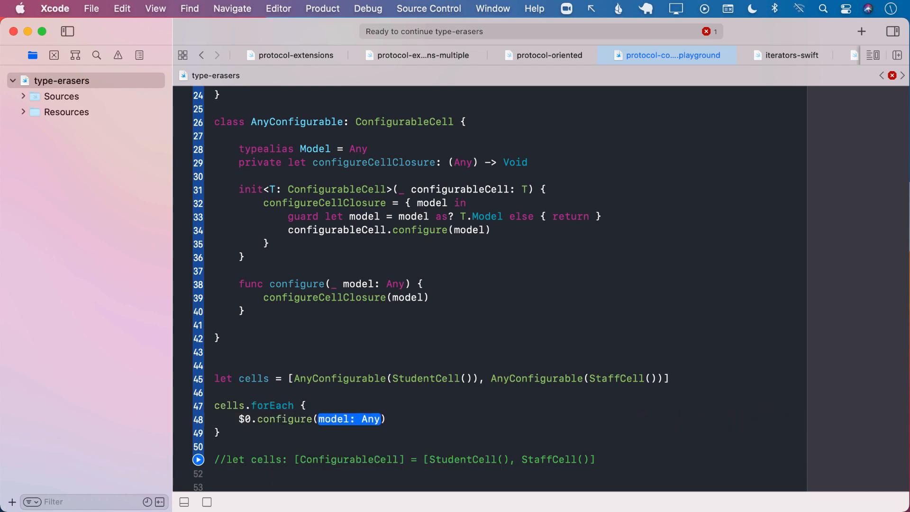
{"action": "type", "text": "??"}
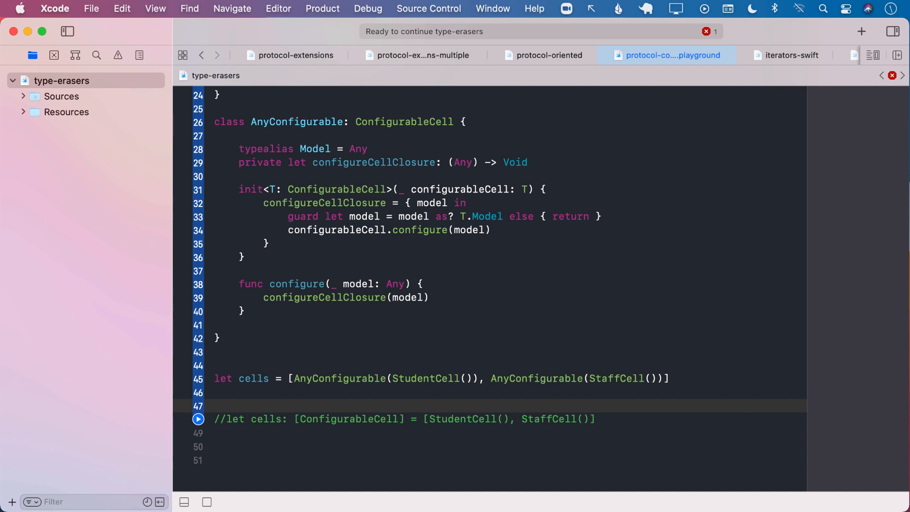
{"action": "left_click", "coordinate": [217, 406]}
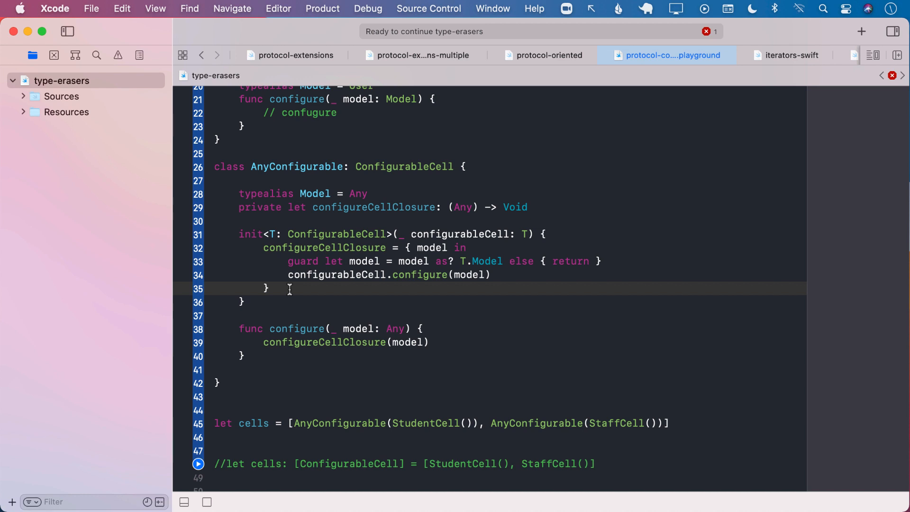
{"action": "left_click", "coordinate": [272, 289]}
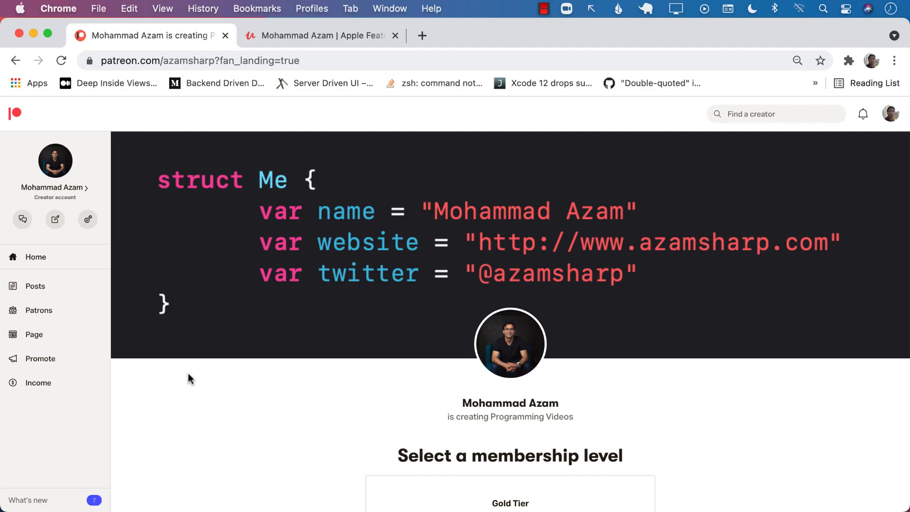
Scroll the Patreon creator page down to the Gold Tier card and expand its full benefits list
{"action": "scroll", "scroll_direction": "down", "scroll_amount": 3}
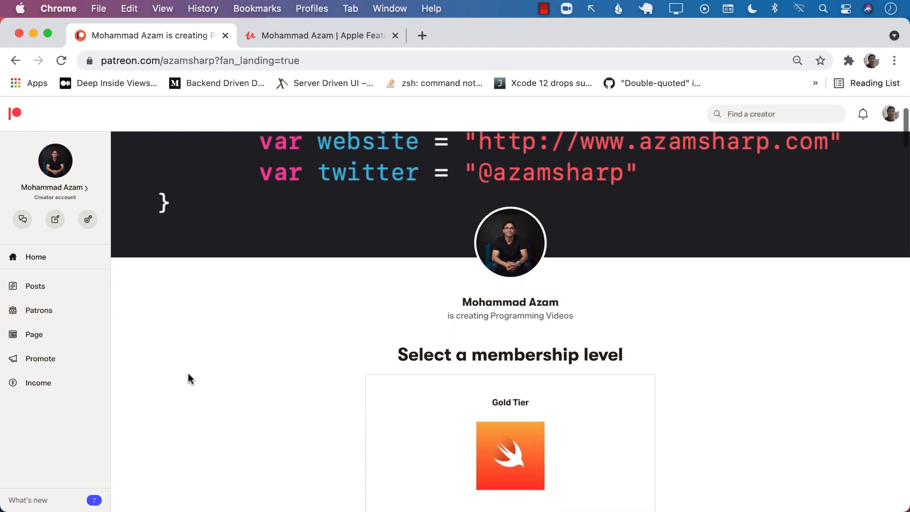
{"action": "scroll", "scroll_direction": "down", "scroll_amount": 3}
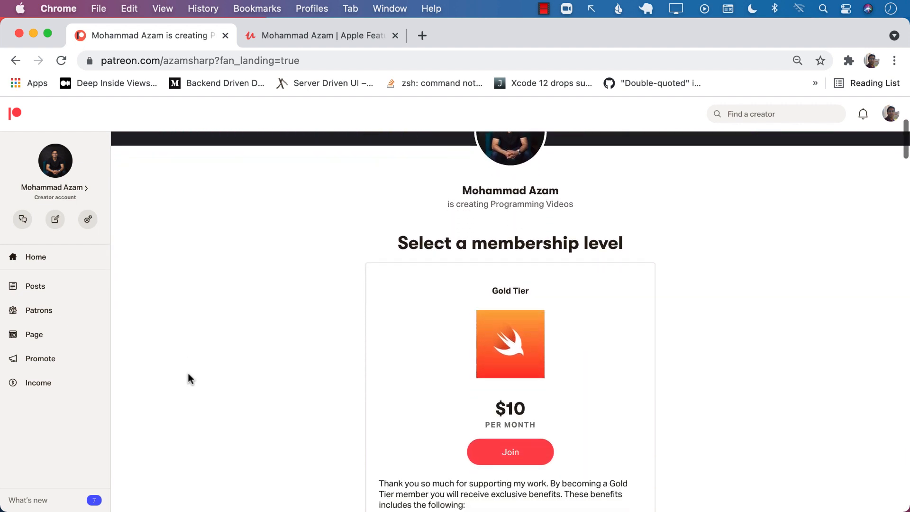
{"action": "scroll", "scroll_direction": "down", "scroll_amount": 3}
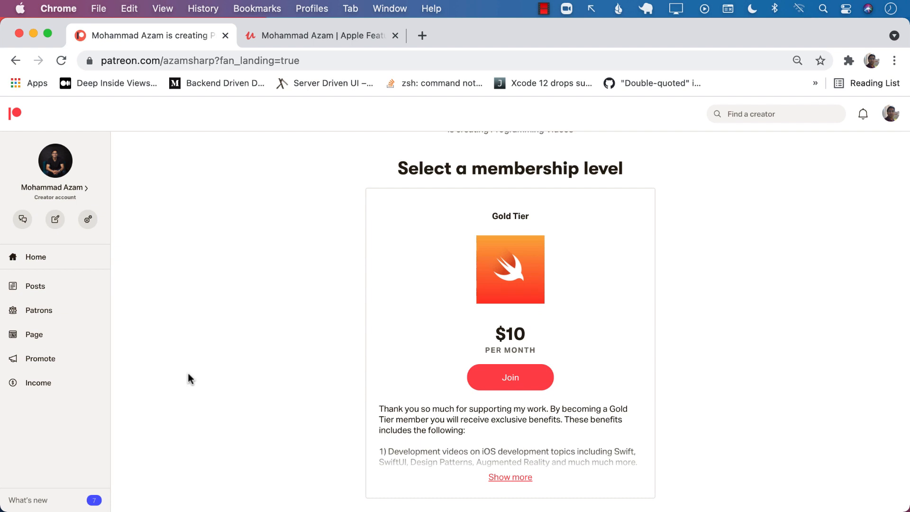
{"action": "scroll", "scroll_direction": "down", "scroll_amount": 3}
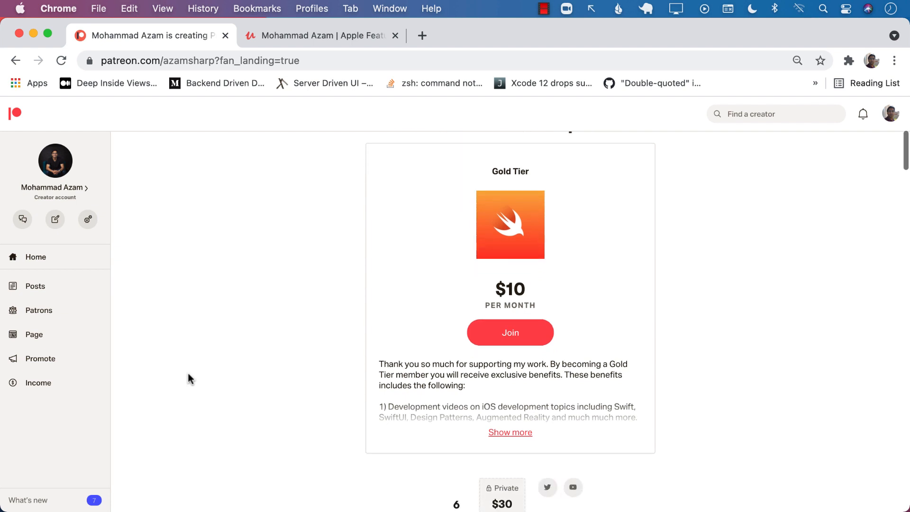
{"action": "scroll", "scroll_direction": "down", "scroll_amount": 3}
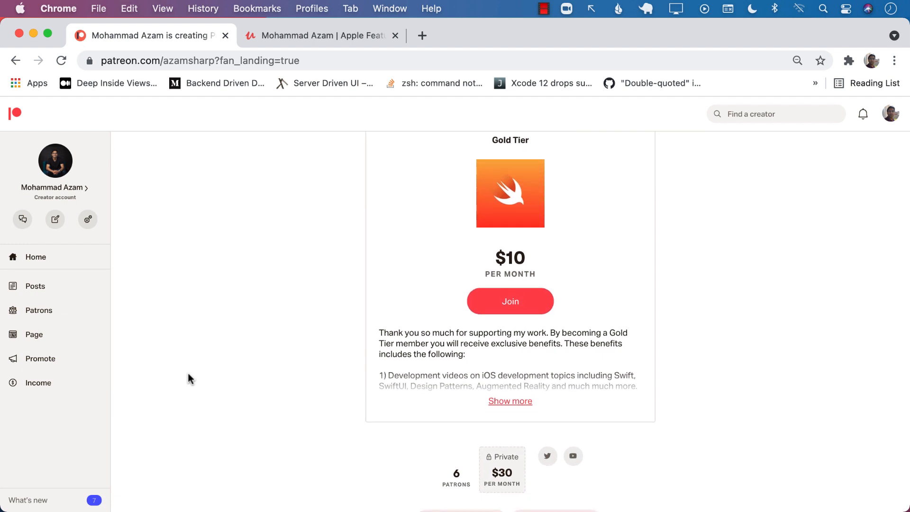
{"action": "left_click", "coordinate": [510, 401]}
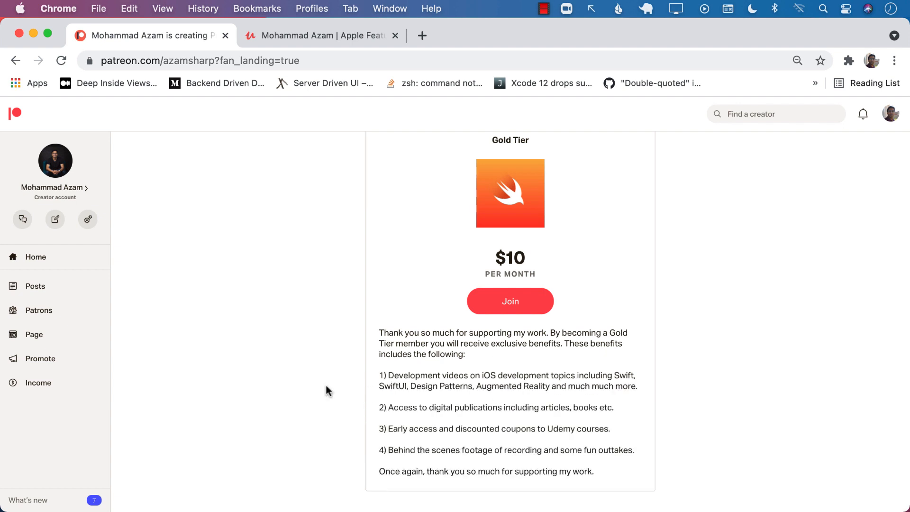
Read through the four Gold Tier membership benefits down to the About section
{"action": "scroll", "scroll_direction": "down", "scroll_amount": 3}
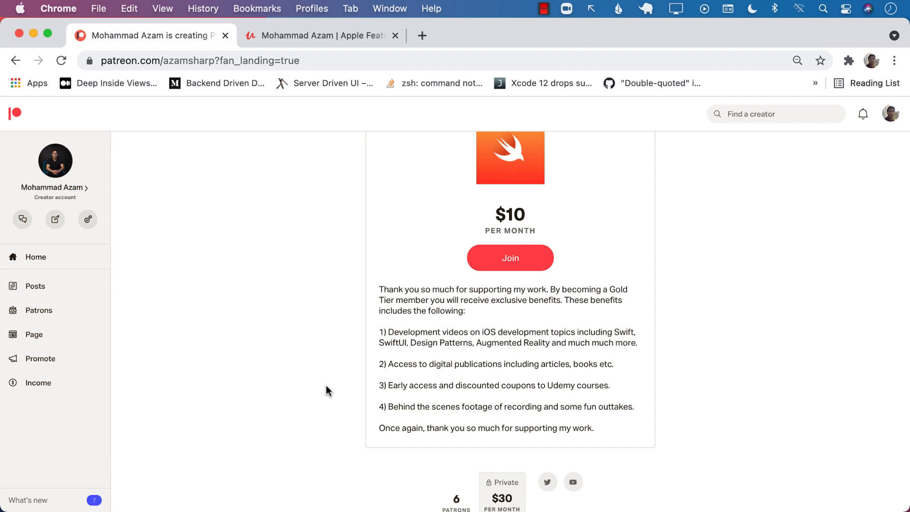
{"action": "scroll", "scroll_direction": "down", "scroll_amount": 3}
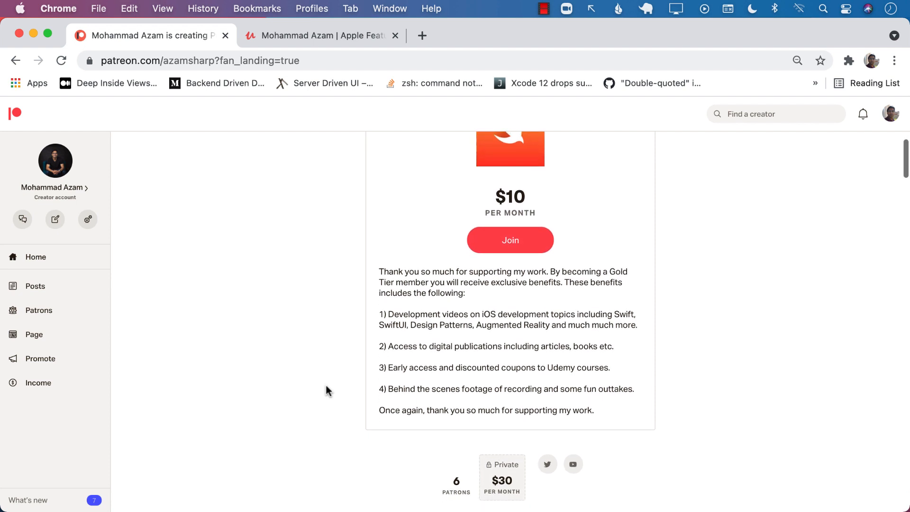
{"action": "scroll", "scroll_direction": "down", "scroll_amount": 3}
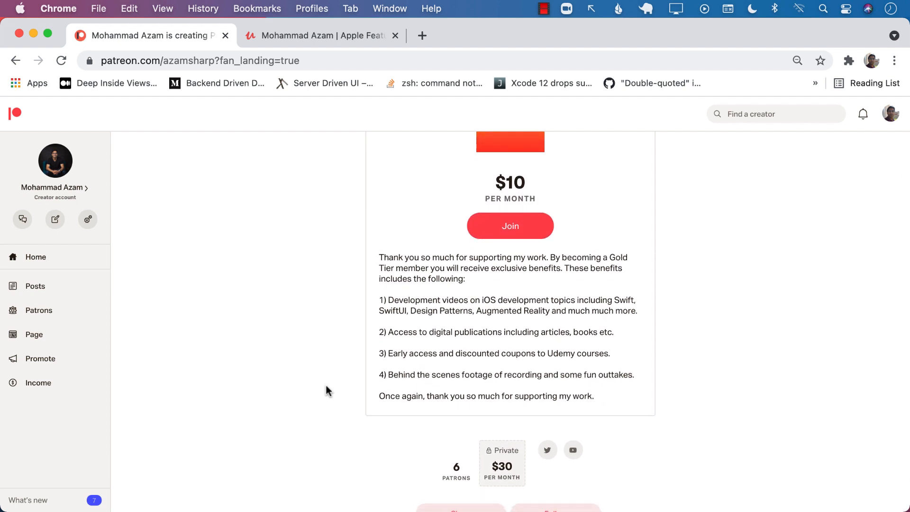
{"action": "scroll", "scroll_direction": "down", "scroll_amount": 3}
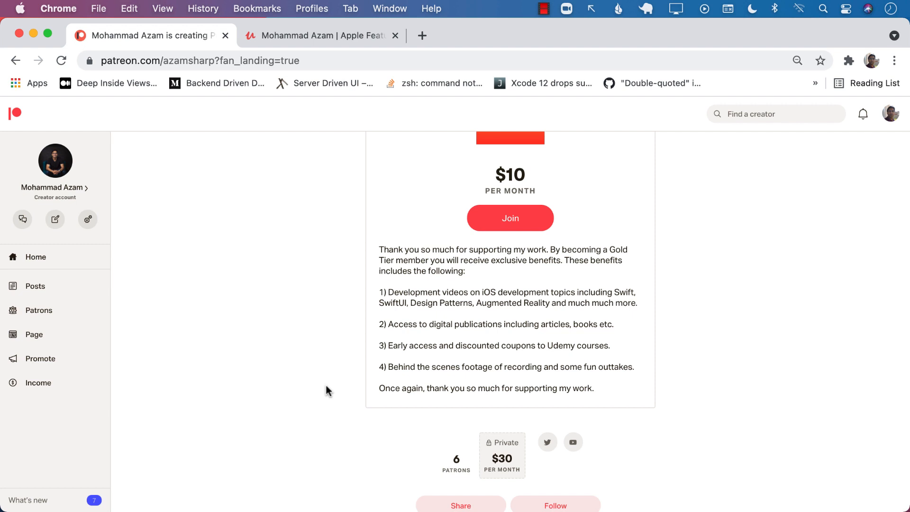
{"action": "scroll", "scroll_direction": "down", "scroll_amount": 3}
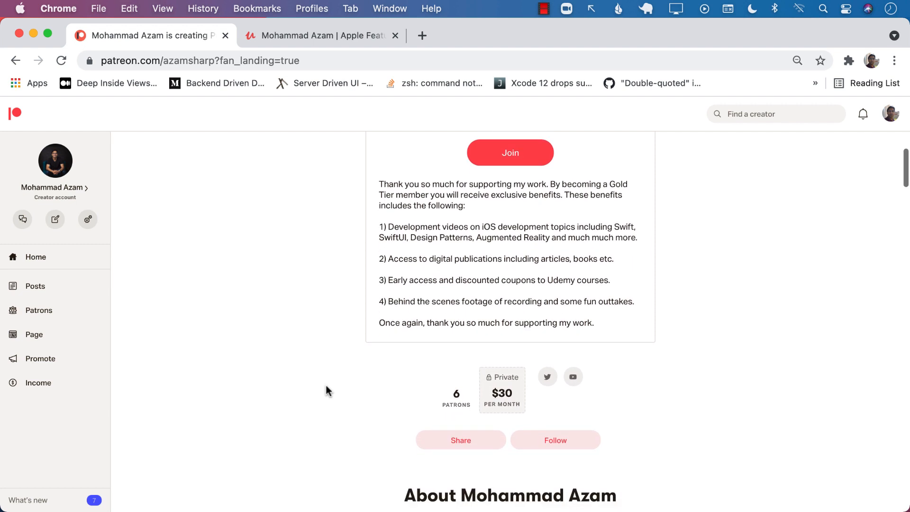
{"action": "scroll", "scroll_direction": "down", "scroll_amount": 3}
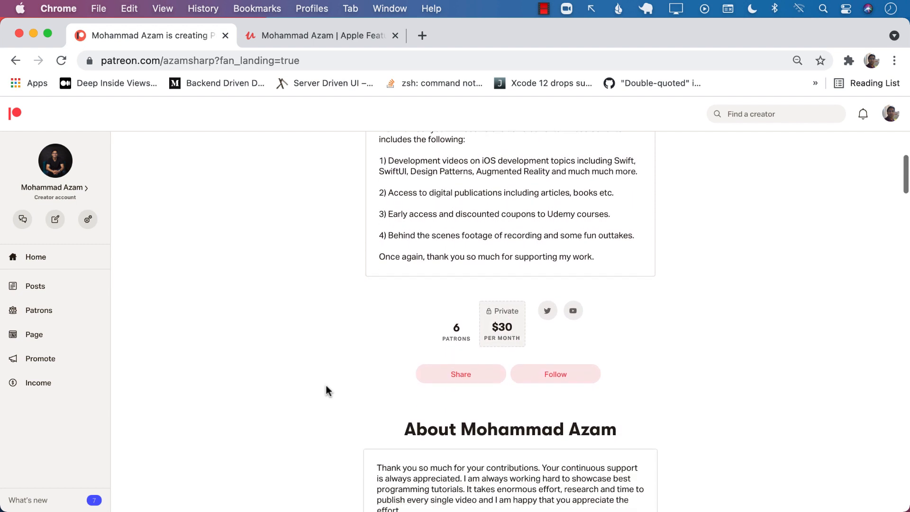